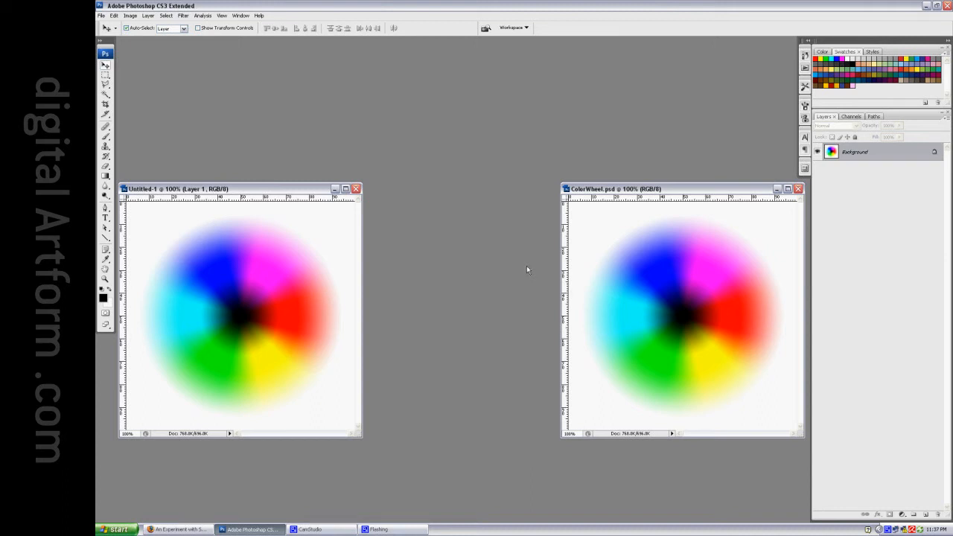
mouse_move(904, 438)
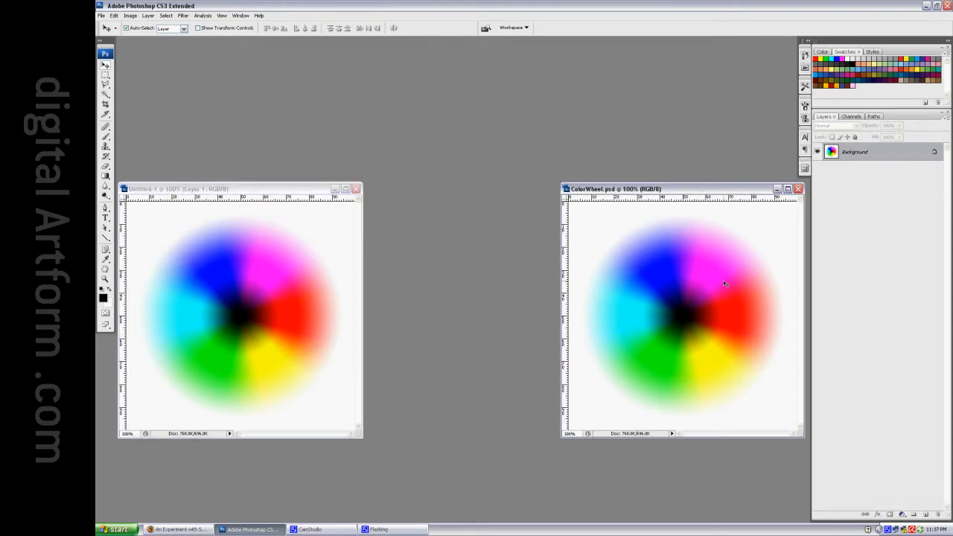
mouse_move(709, 261)
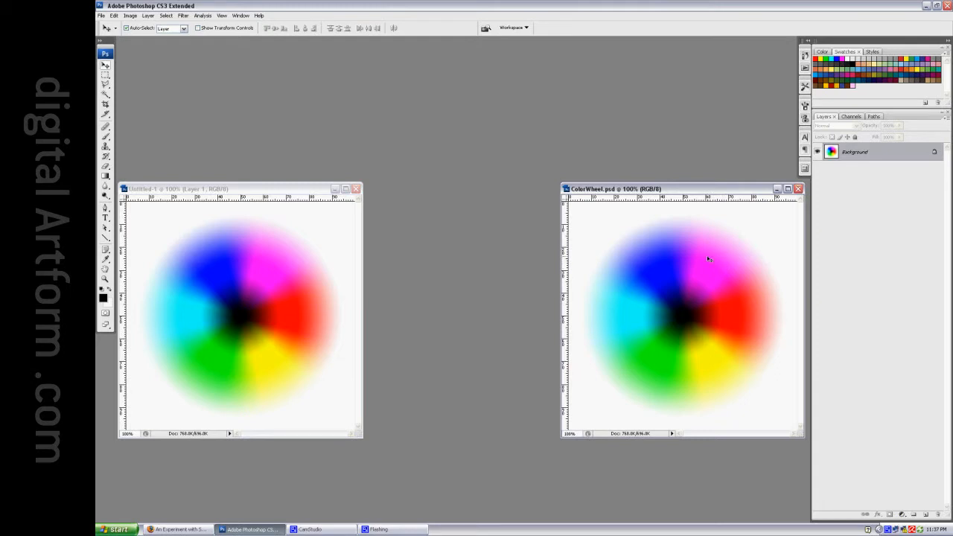
mouse_move(666, 261)
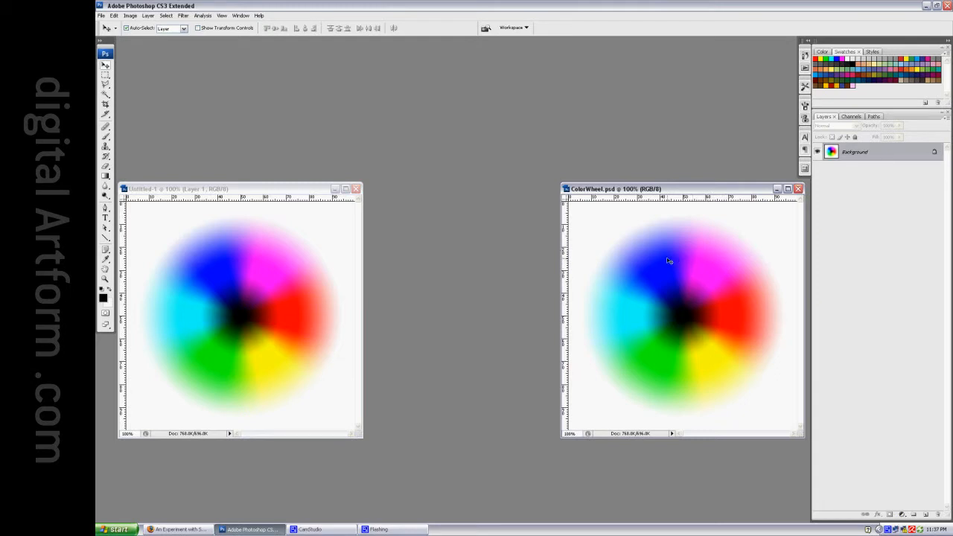
mouse_move(658, 267)
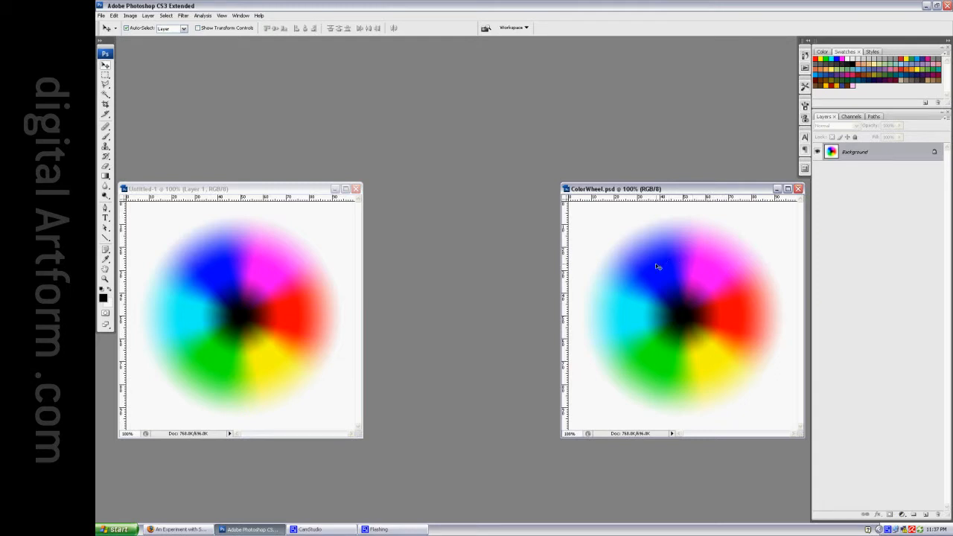
mouse_move(908, 458)
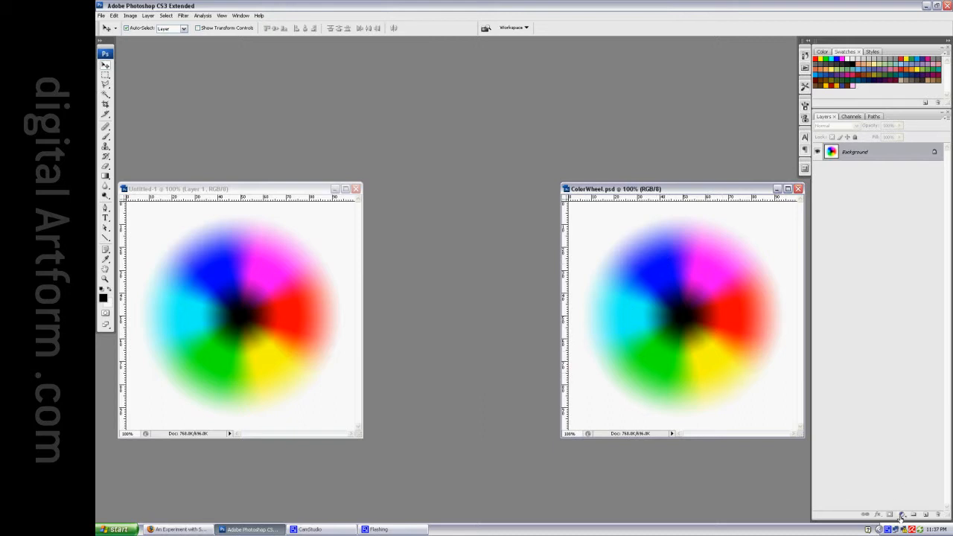
Add a Black & White adjustment layer to the ColorWheel image, keeping its settings open
click(898, 513)
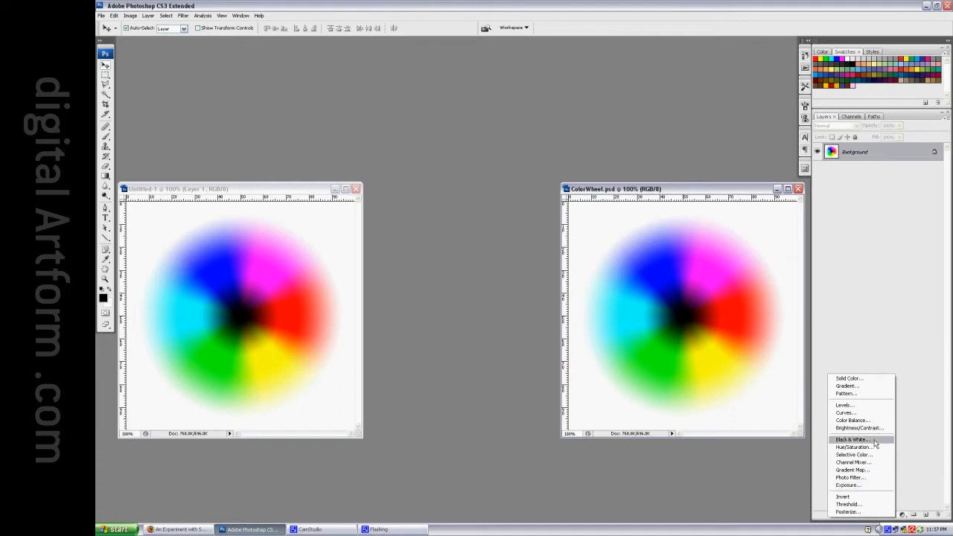
click(849, 439)
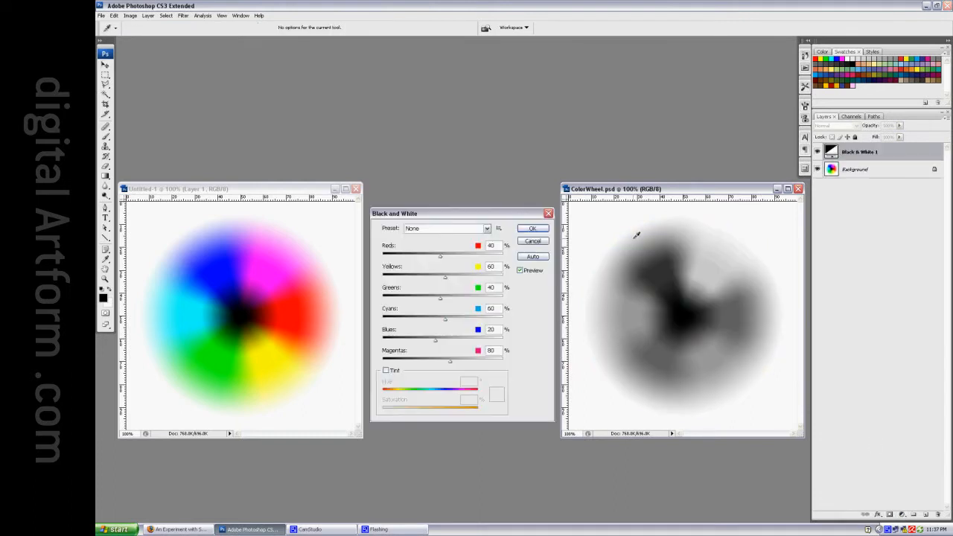
click(532, 228)
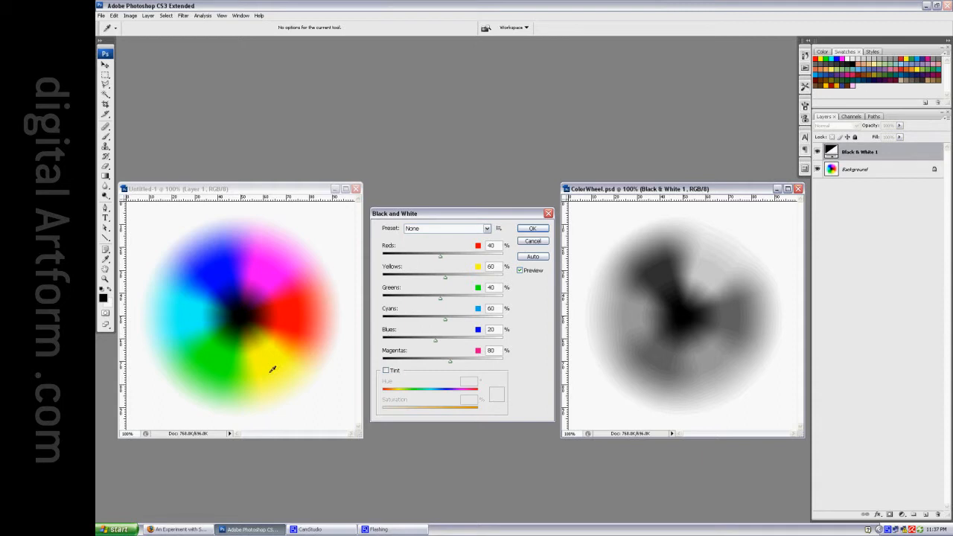
mouse_move(275, 249)
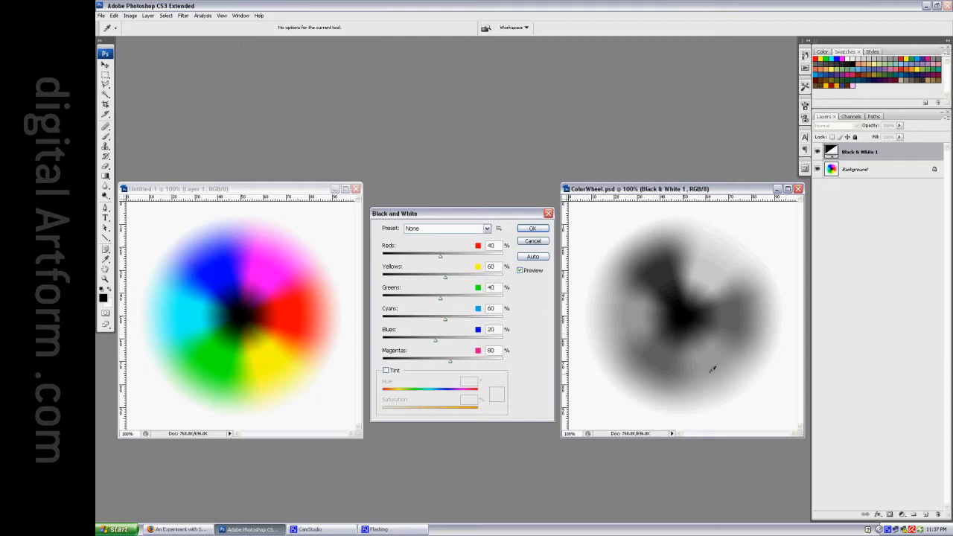
mouse_move(726, 269)
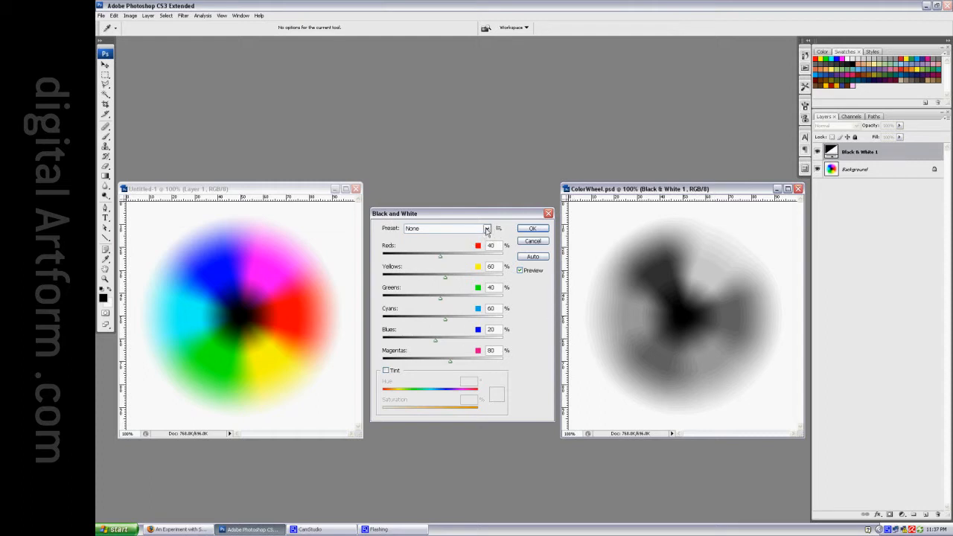
Choose the Maximum Black preset to render the colour wheel as a black disc
click(487, 228)
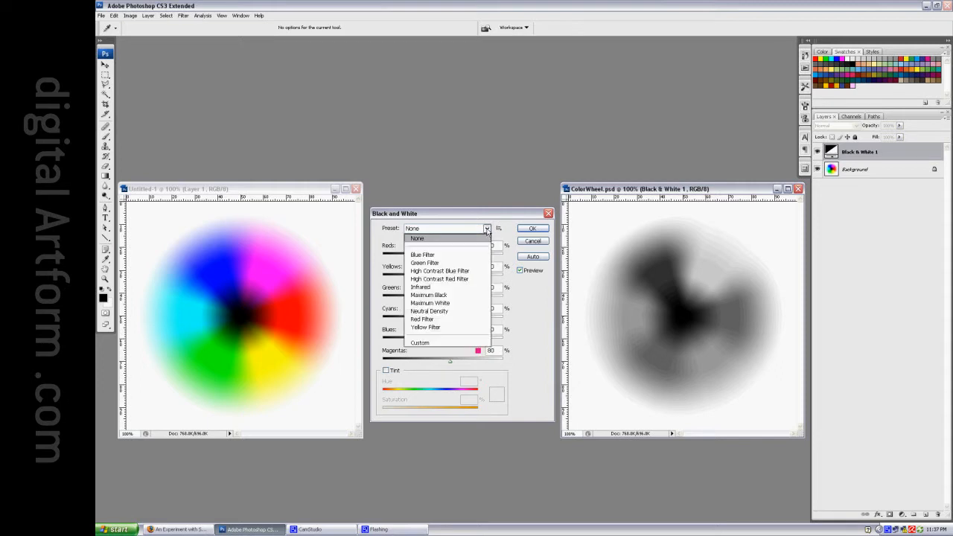
mouse_move(481, 271)
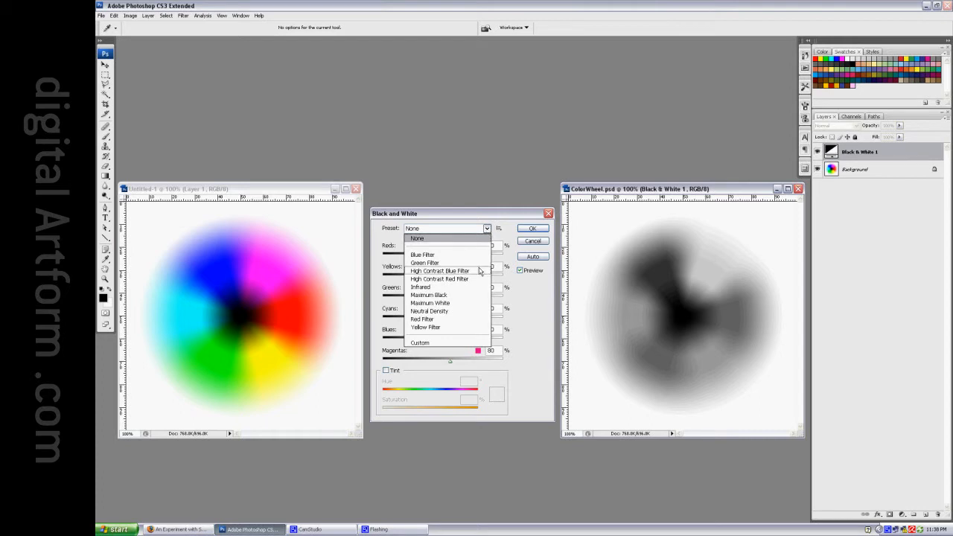
mouse_move(467, 296)
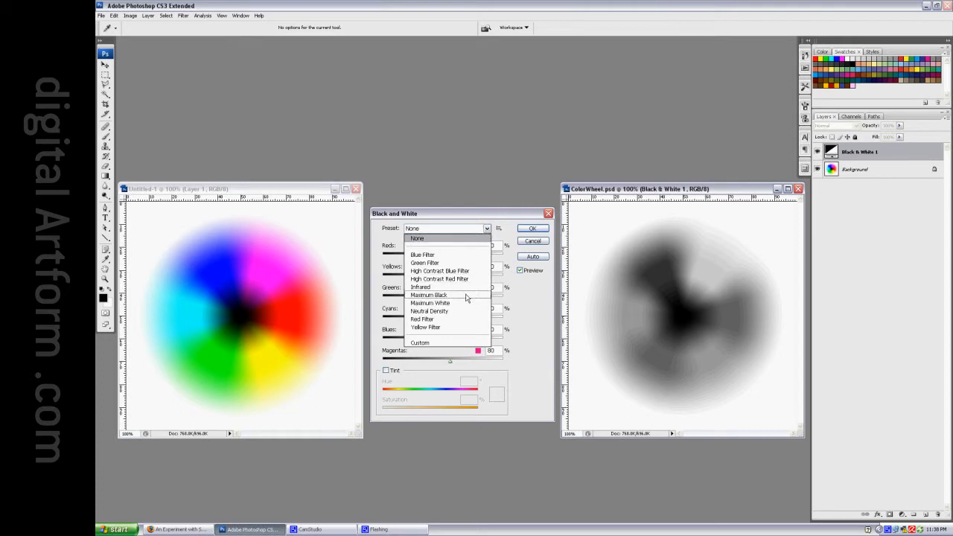
click(431, 295)
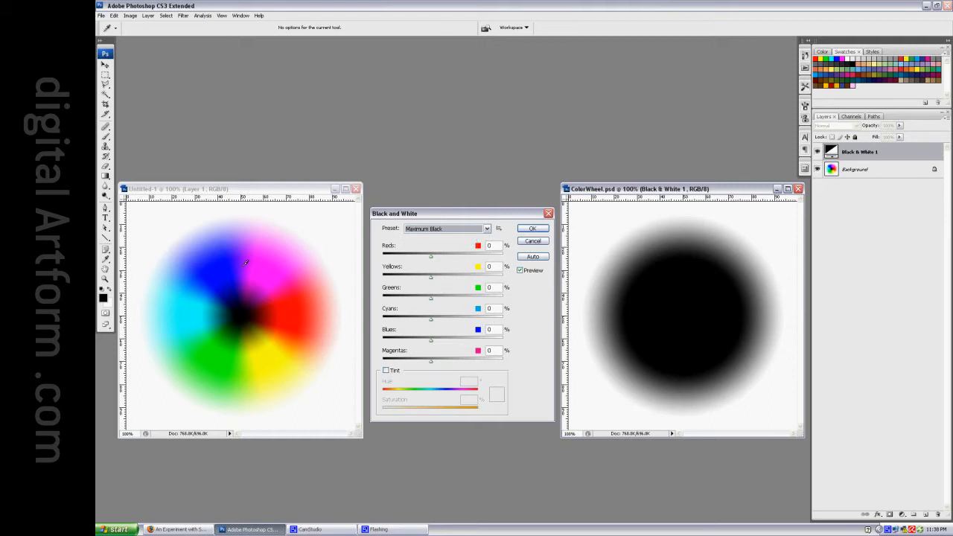
mouse_move(194, 304)
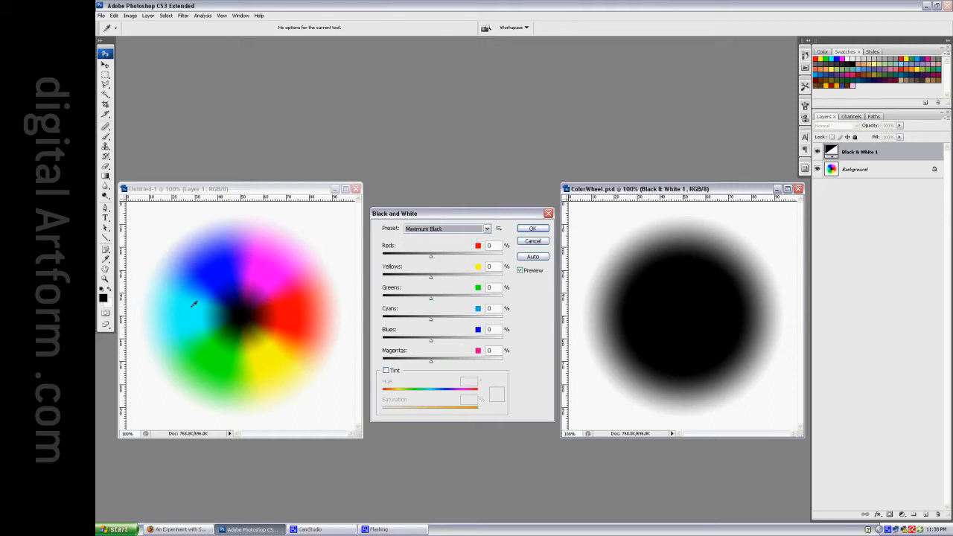
mouse_move(198, 294)
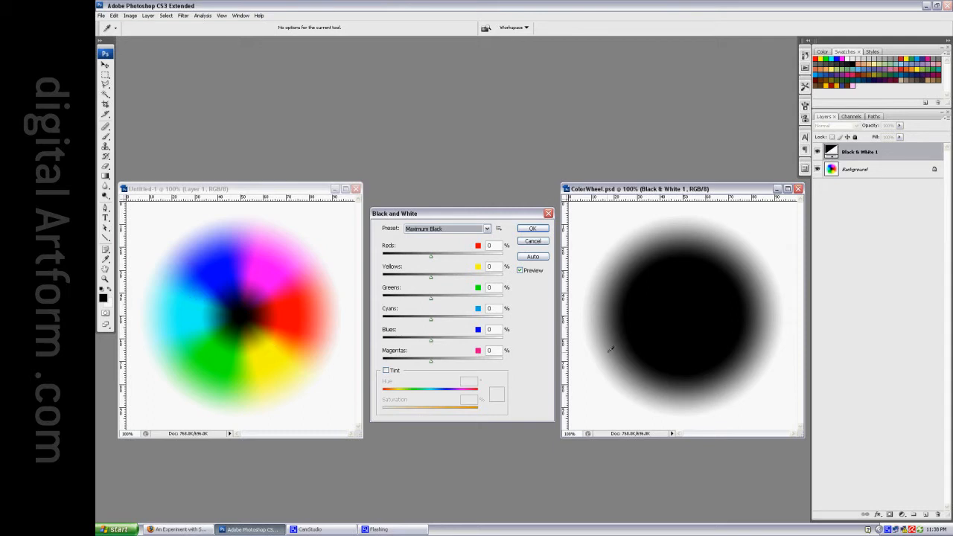
mouse_move(221, 288)
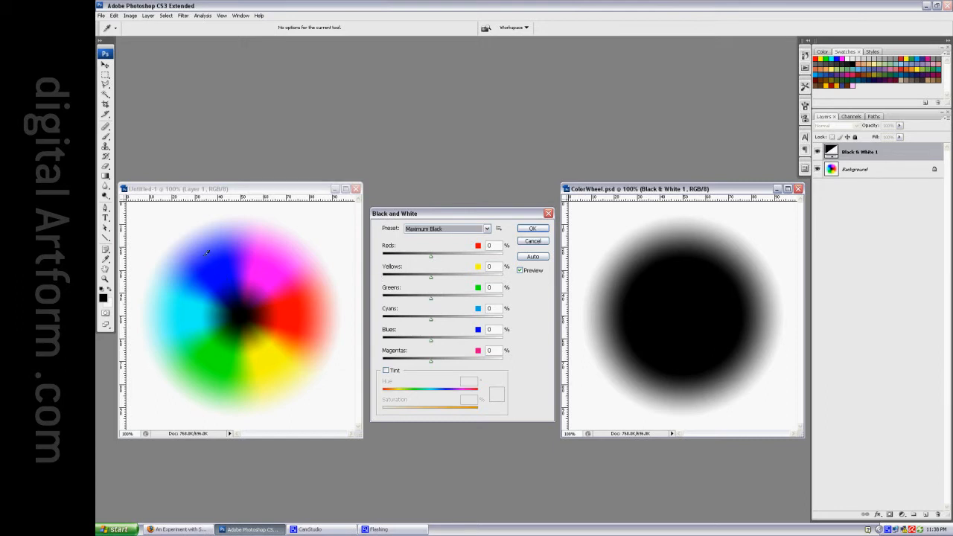
mouse_move(232, 286)
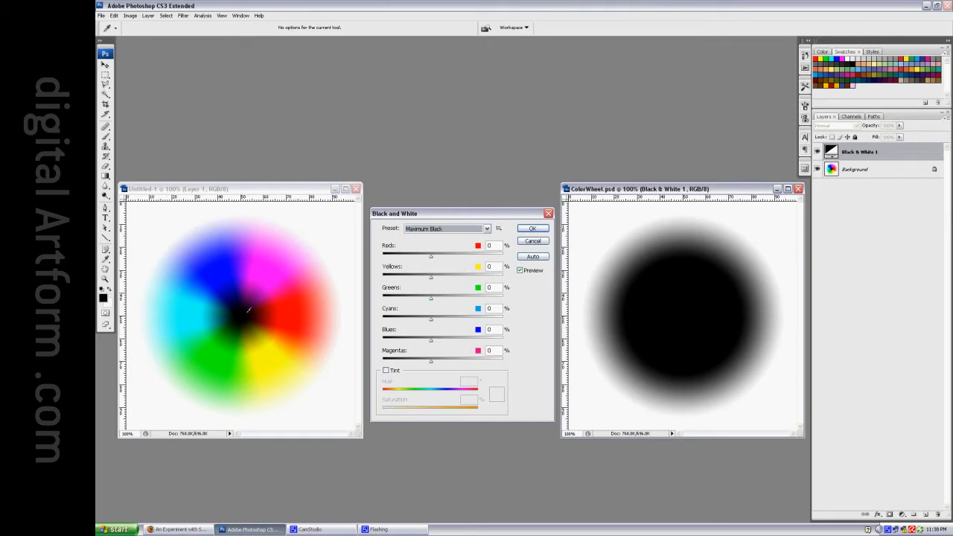
mouse_move(713, 338)
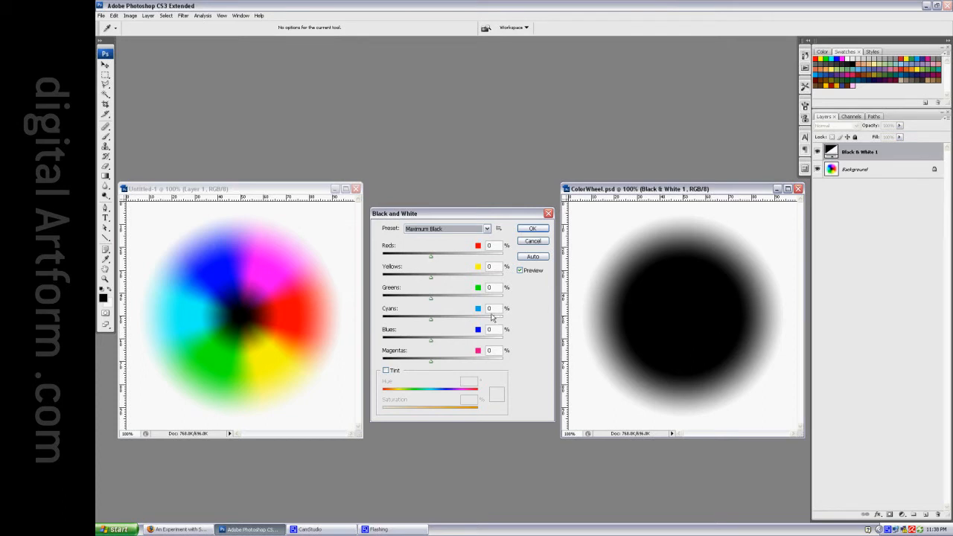
mouse_move(402, 255)
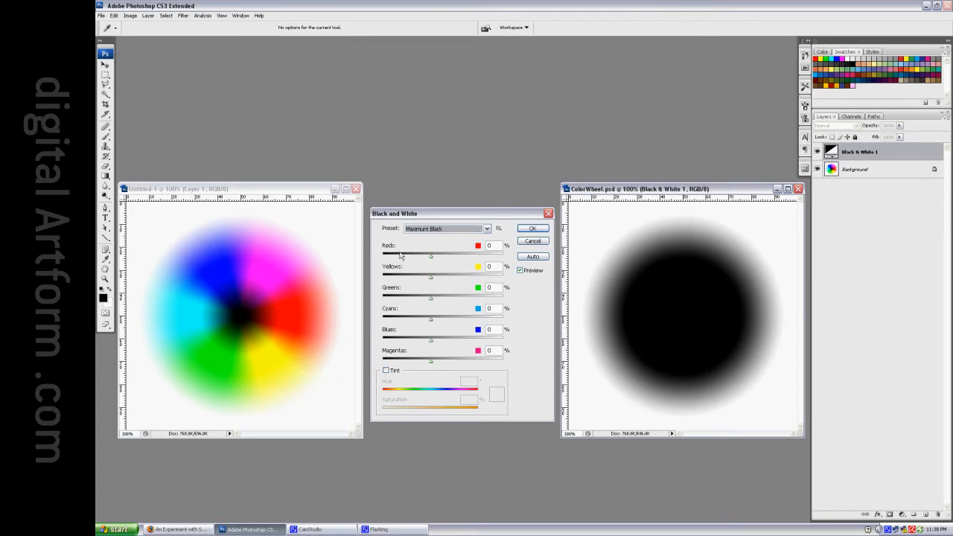
mouse_move(438, 263)
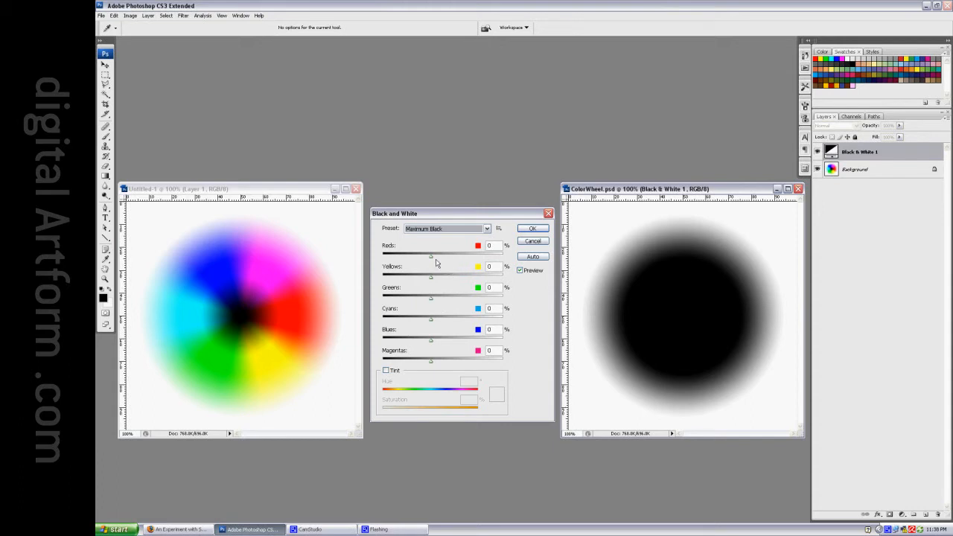
Raise the Reds and Yellows weightings to 300%
drag(431, 255, 470, 255)
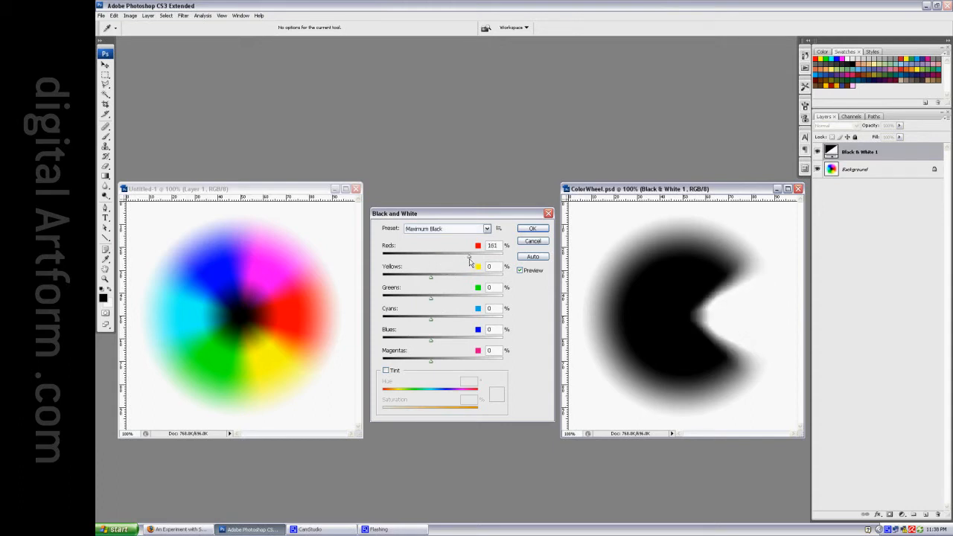
drag(469, 253, 506, 253)
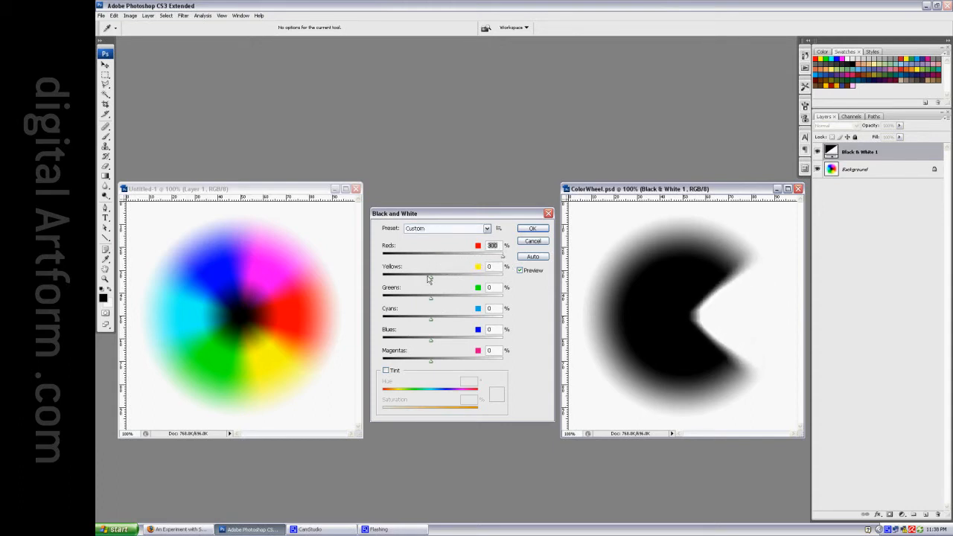
drag(431, 277, 503, 277)
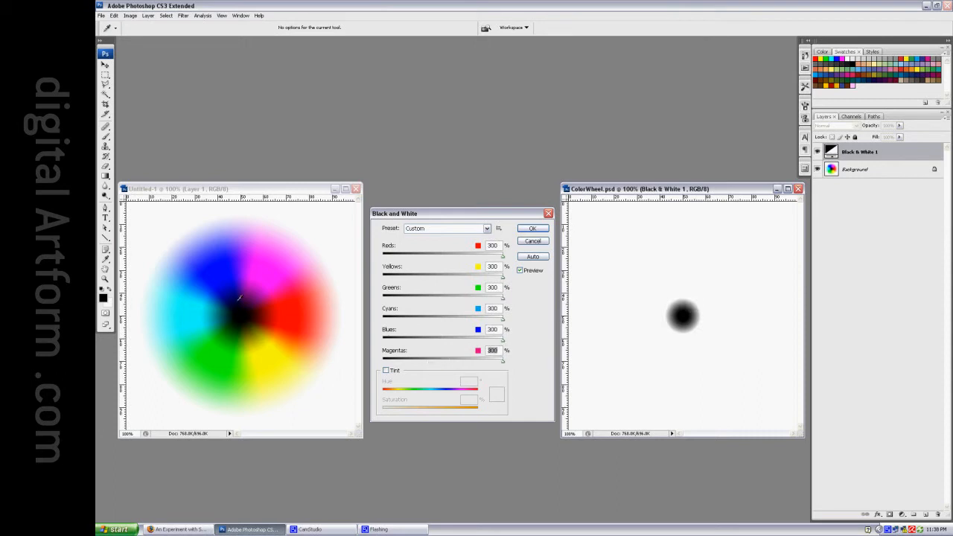
mouse_move(231, 316)
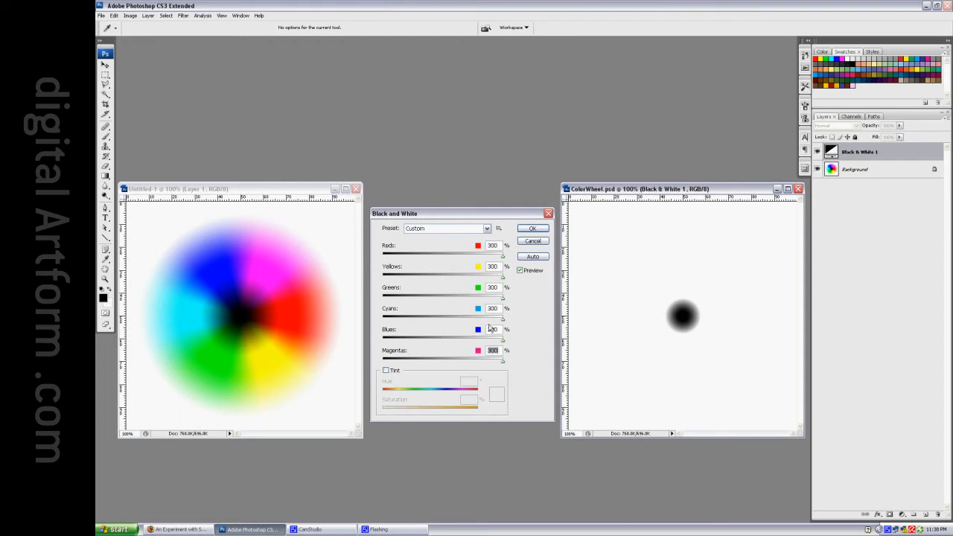
mouse_move(502, 364)
text(-200)
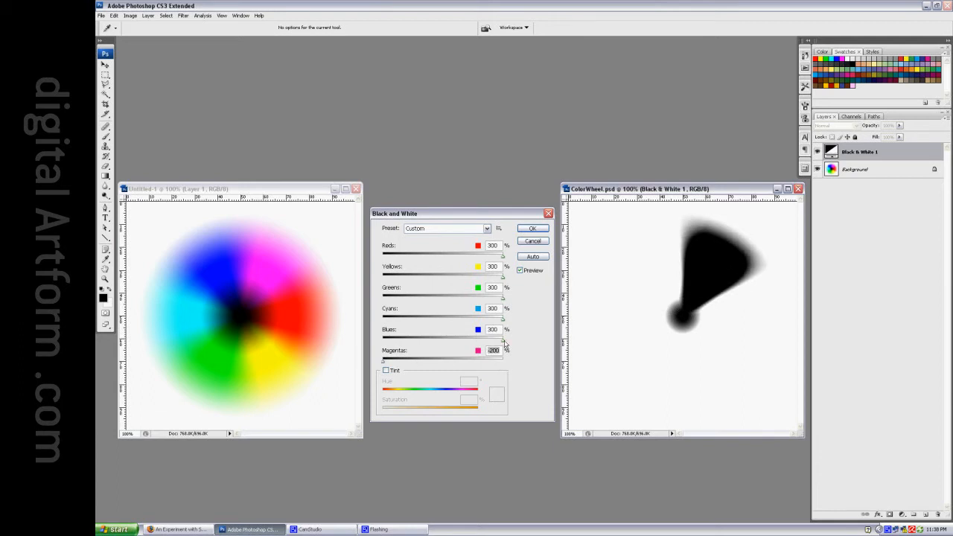
Drag the Blues and remaining colour weightings down to -200%
drag(502, 336, 480, 337)
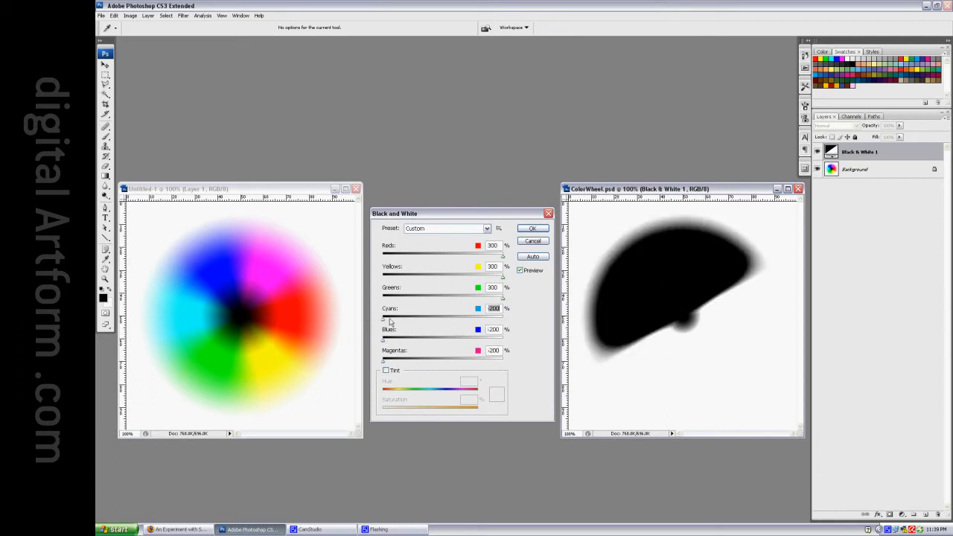
drag(502, 297, 384, 297)
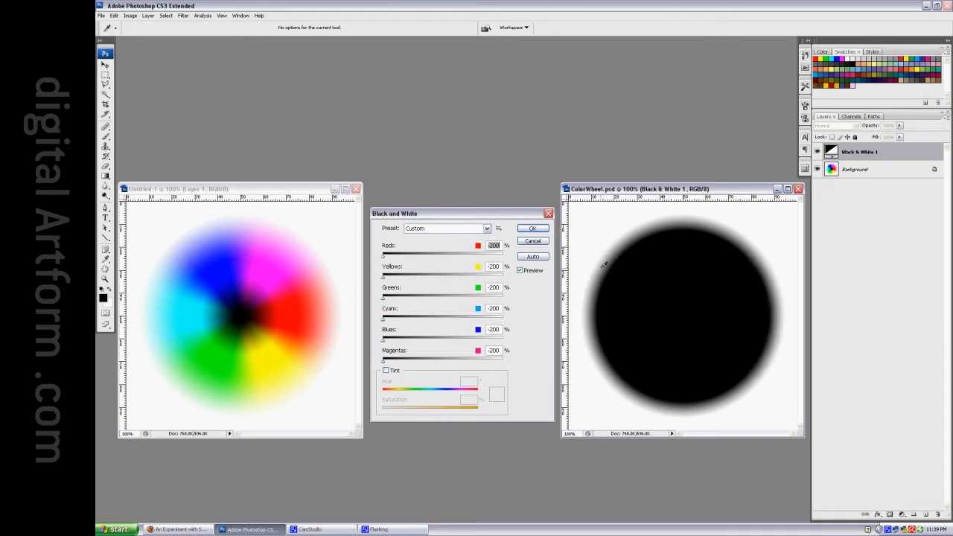
mouse_move(771, 272)
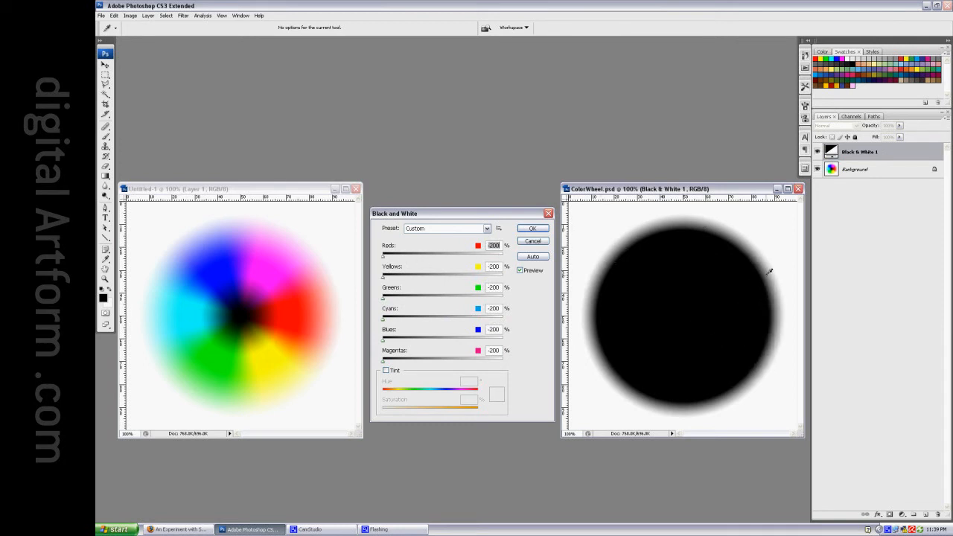
mouse_move(304, 238)
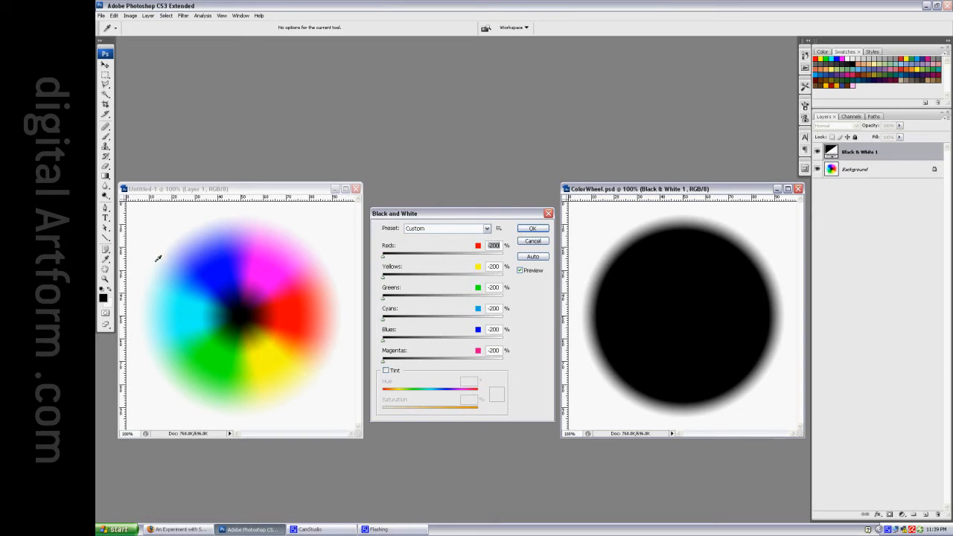
mouse_move(208, 240)
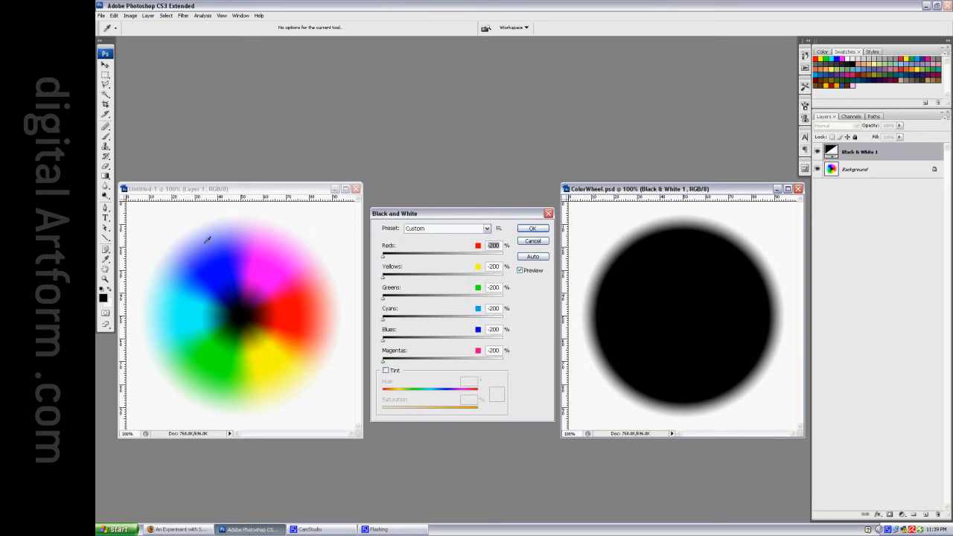
mouse_move(726, 252)
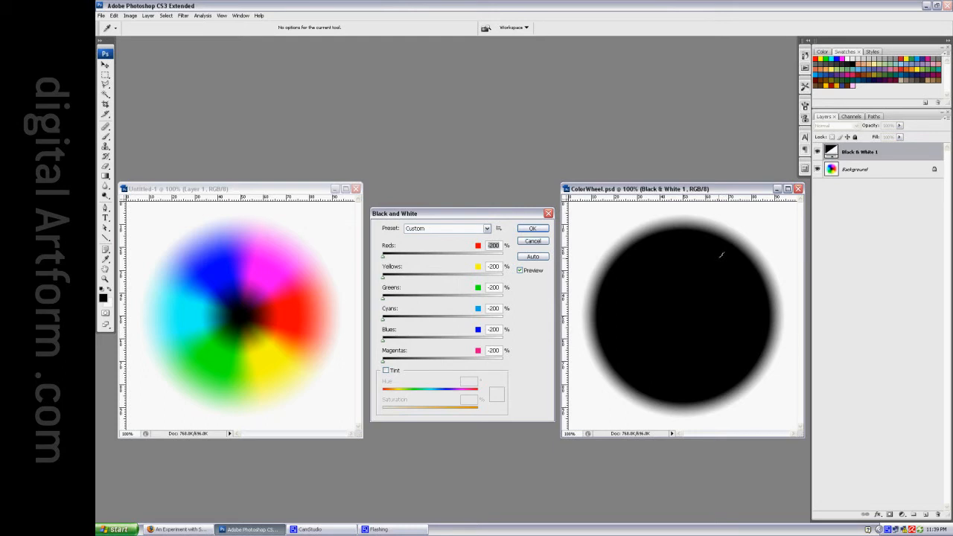
mouse_move(547, 289)
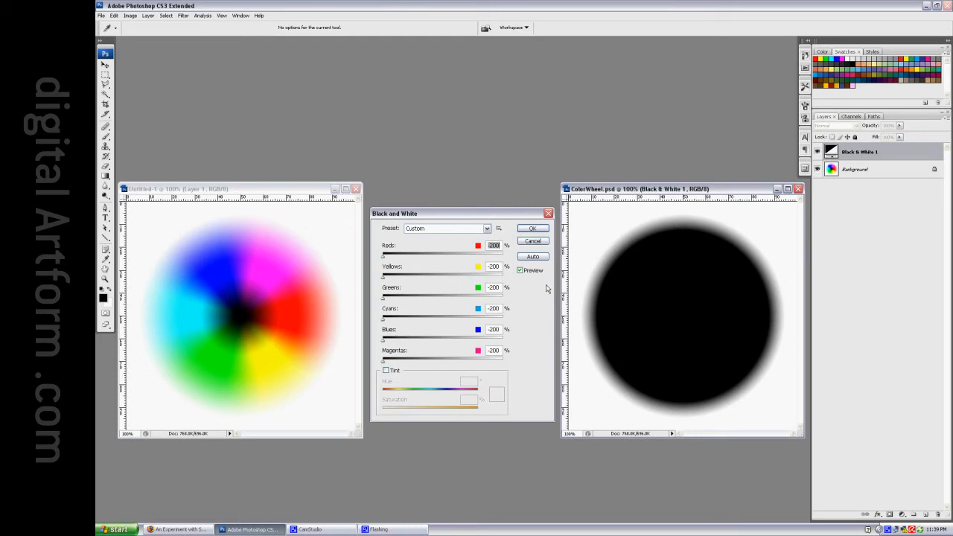
Apply the Blue Filter preset to the Black & White adjustment
click(486, 228)
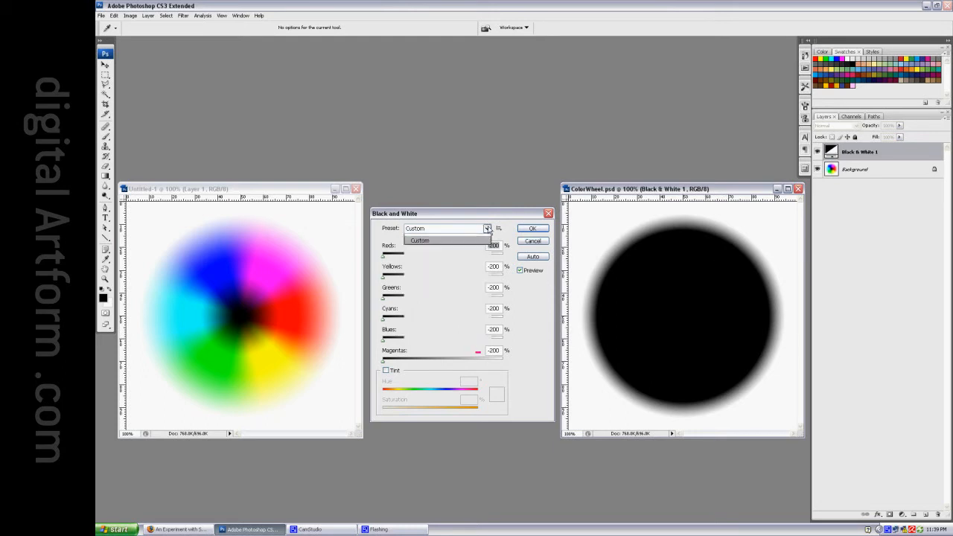
click(485, 228)
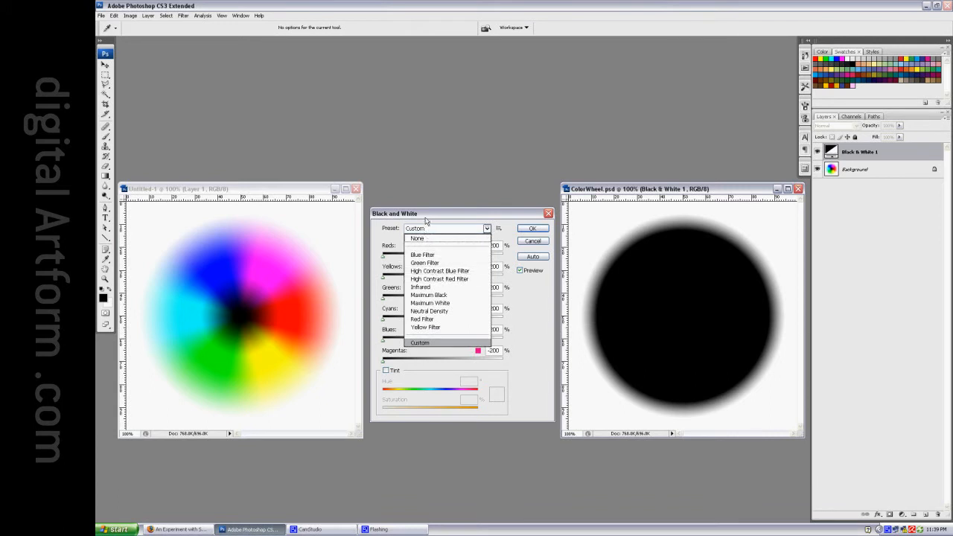
click(423, 254)
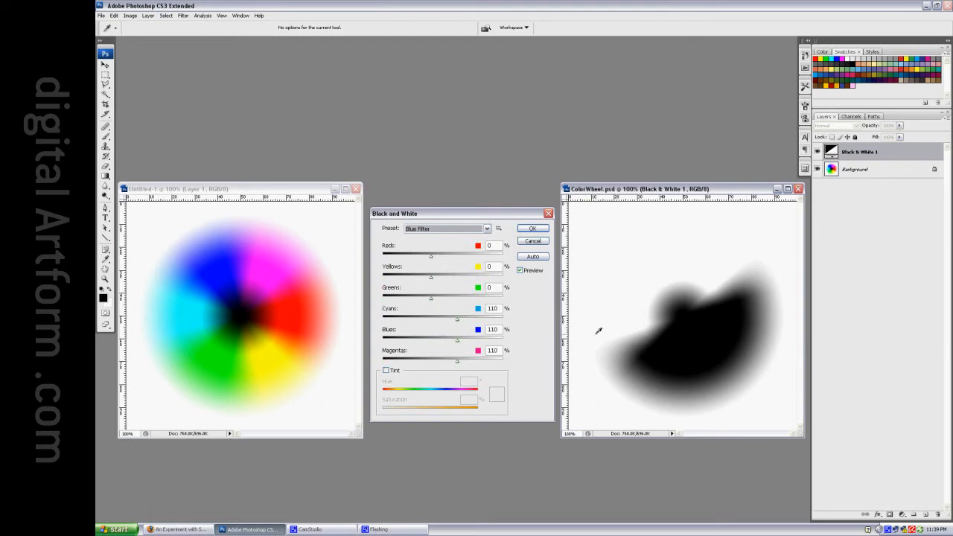
mouse_move(192, 314)
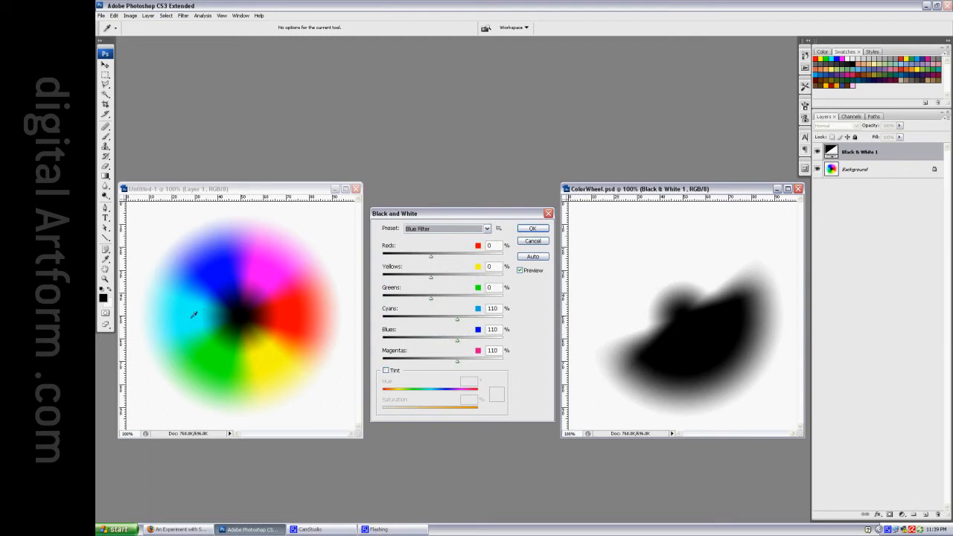
mouse_move(186, 320)
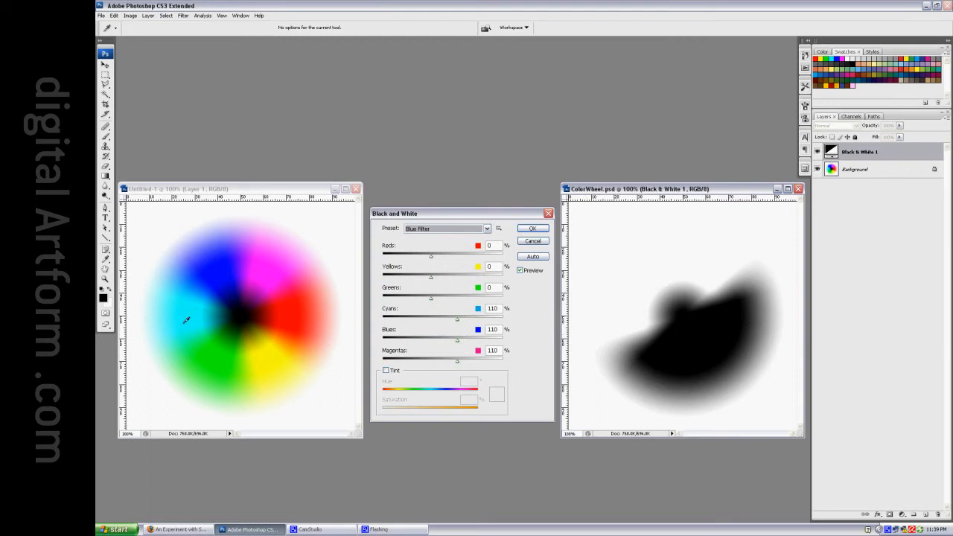
mouse_move(602, 296)
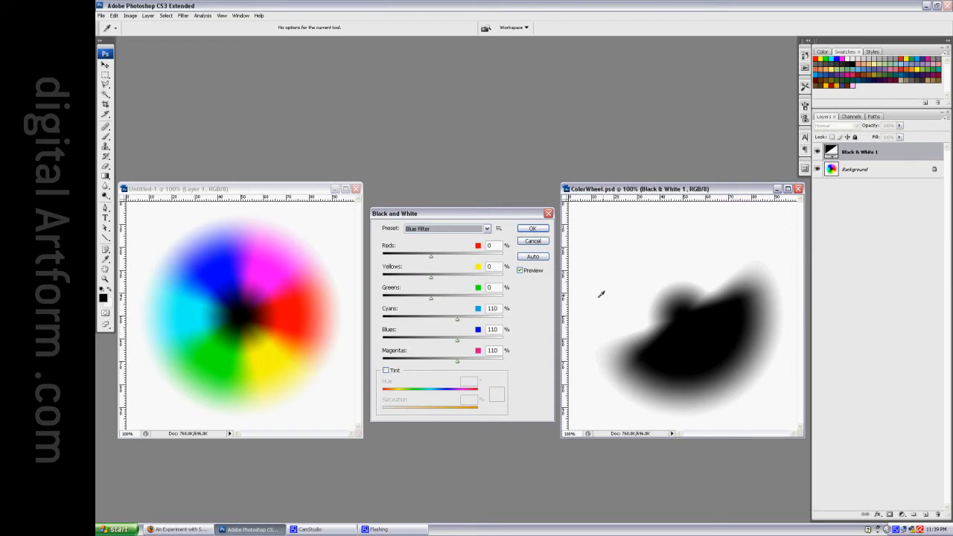
click(487, 229)
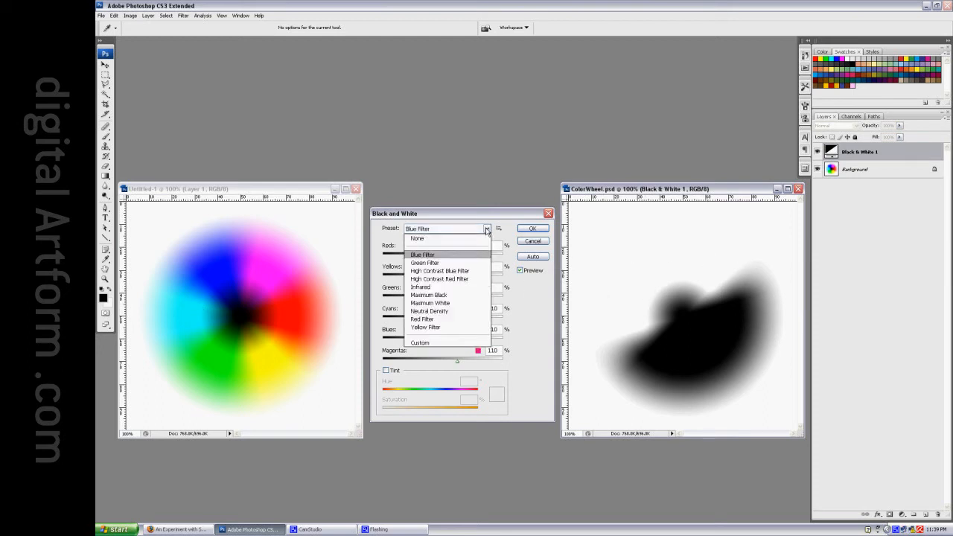
Preview the Green Filter and High Contrast Blue Filter presets
click(425, 263)
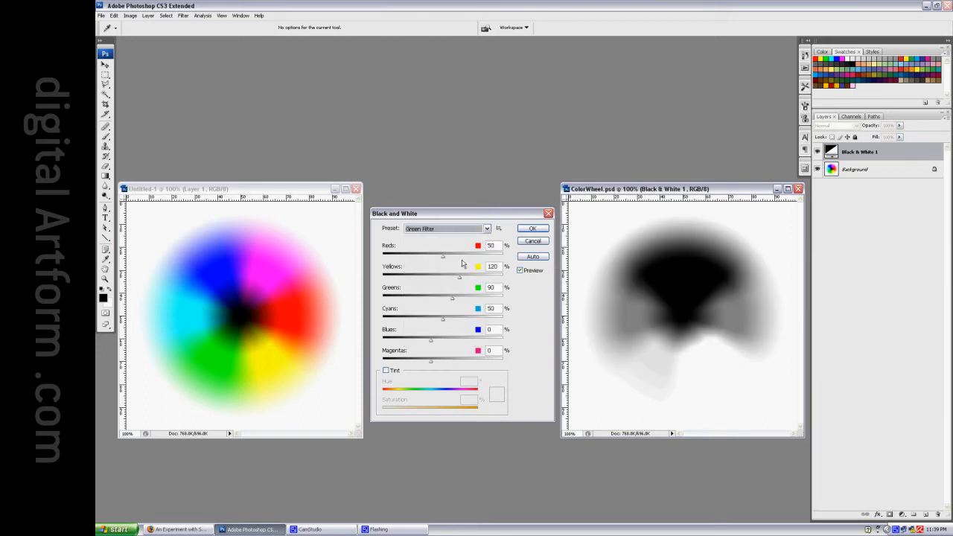
click(486, 229)
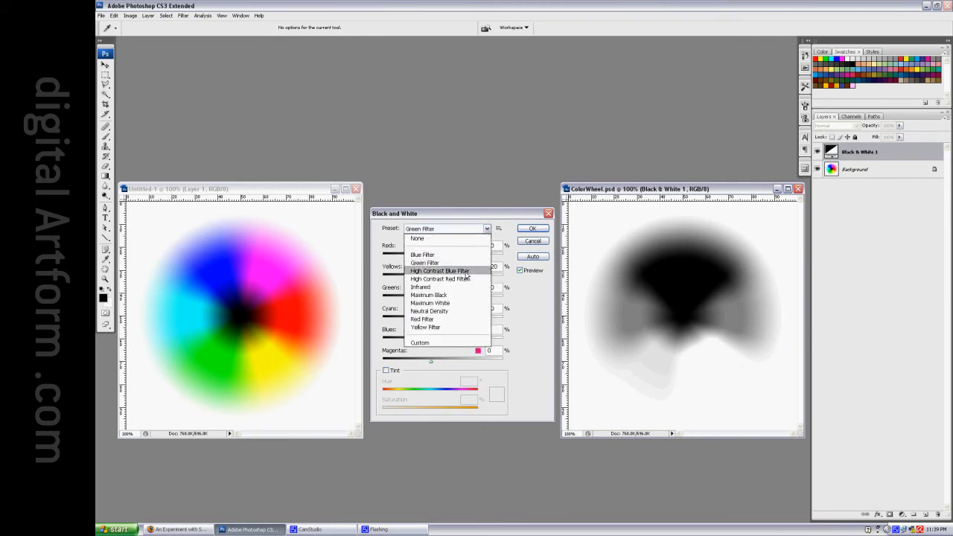
click(442, 271)
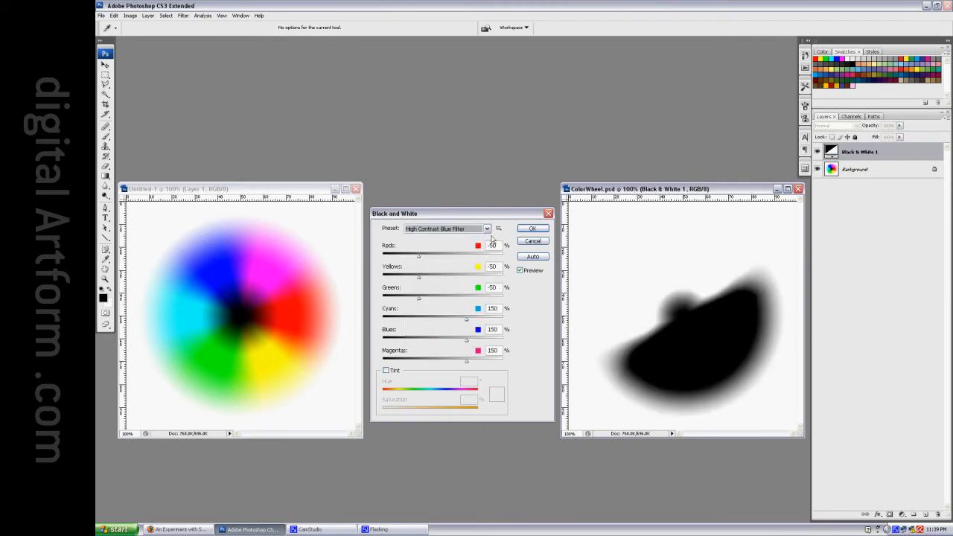
Preview High Contrast Red Filter and Infrared, ending on the Maximum Black preset
click(486, 228)
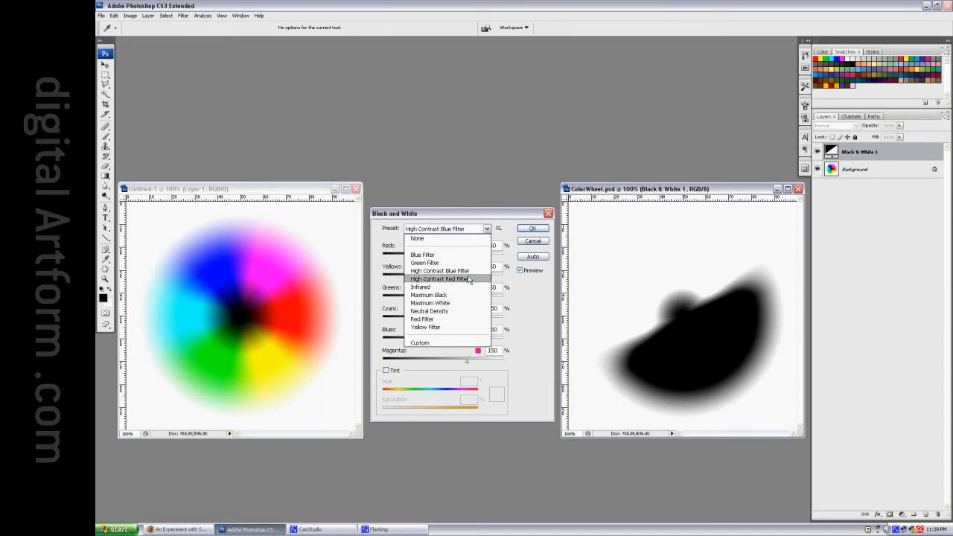
click(440, 278)
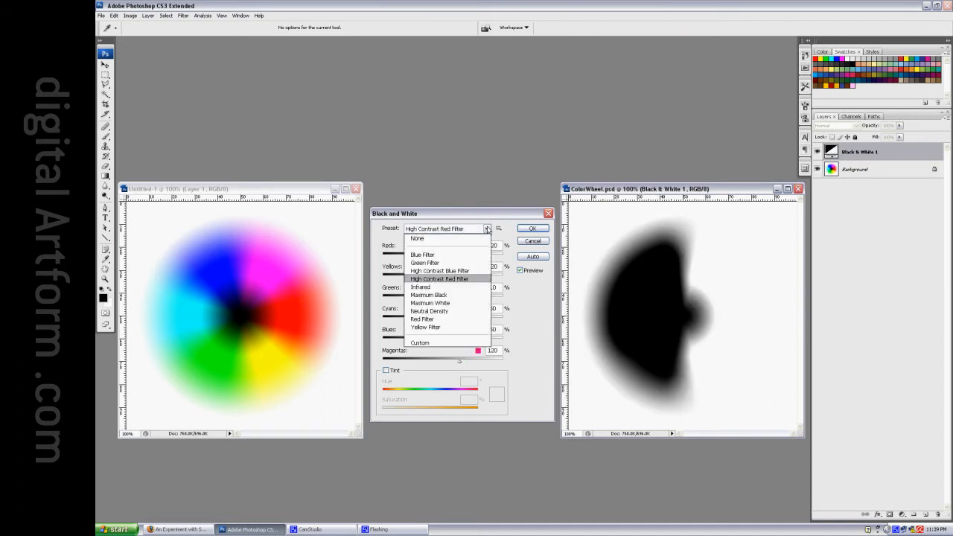
click(419, 287)
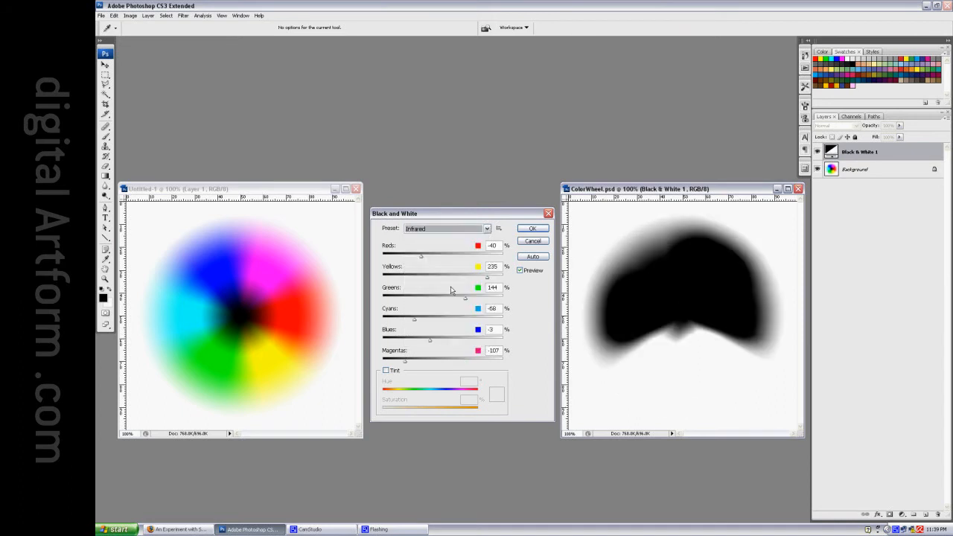
click(484, 229)
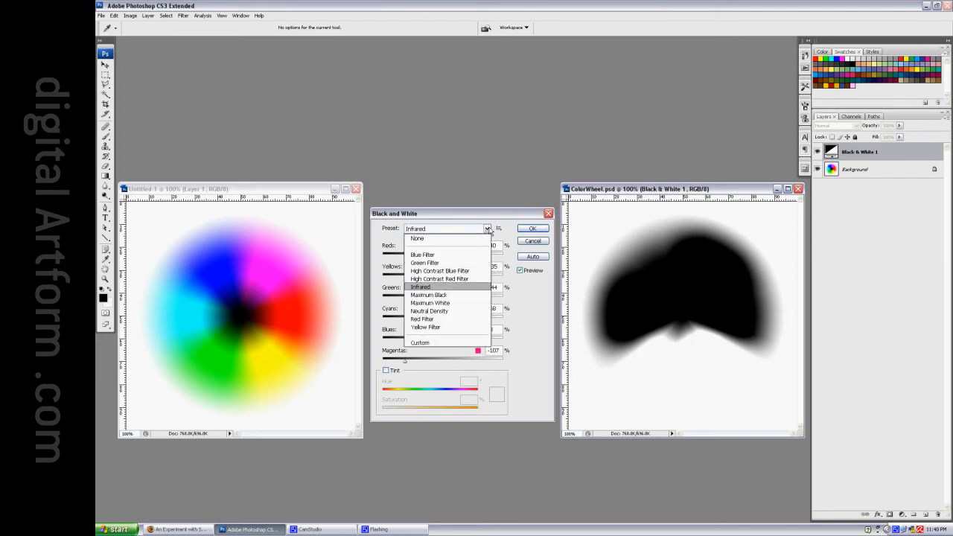
click(428, 294)
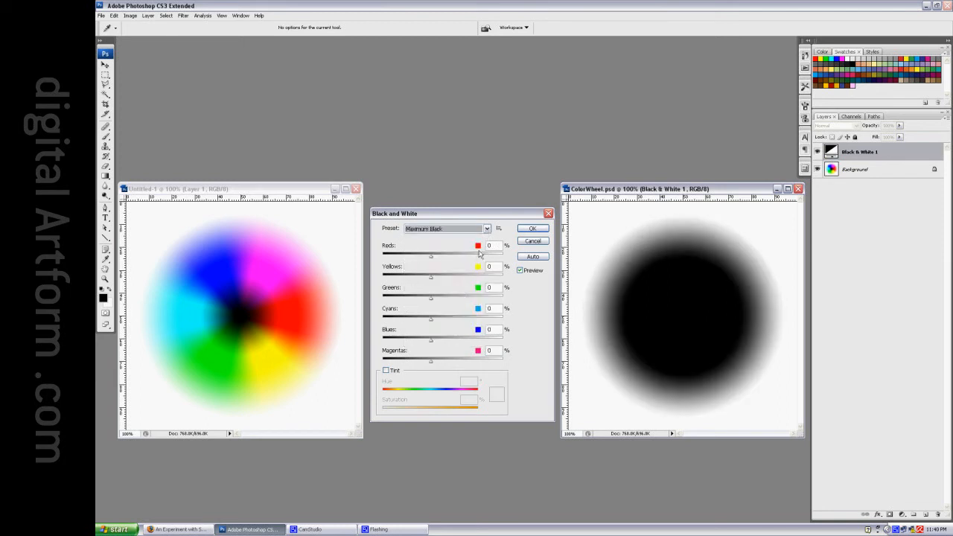
Preview Maximum White and Neutral Density, ending on the Red Filter preset
click(486, 229)
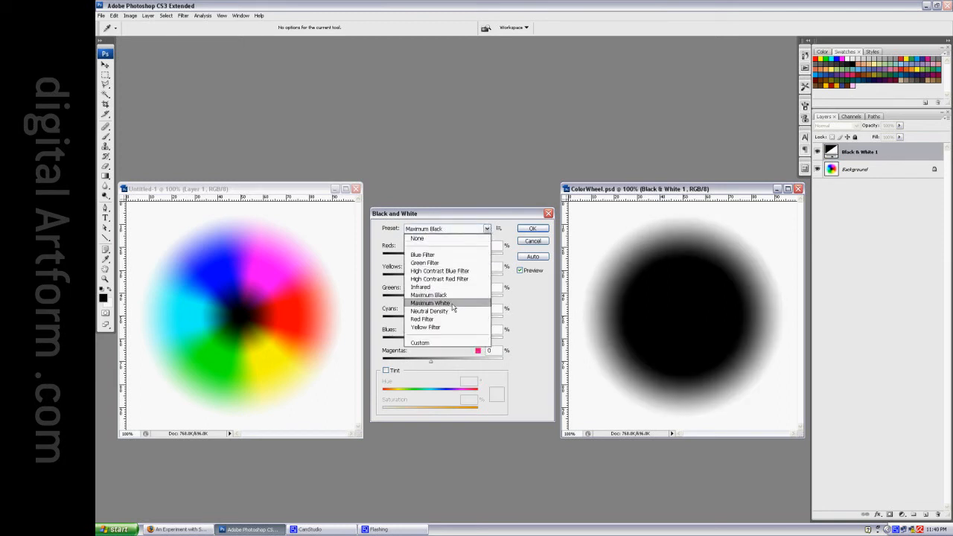
click(436, 303)
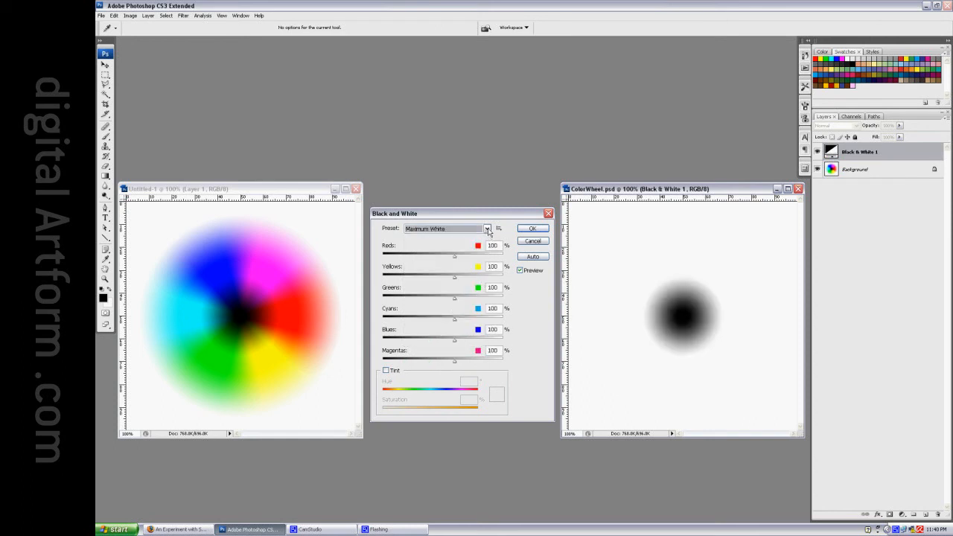
click(487, 229)
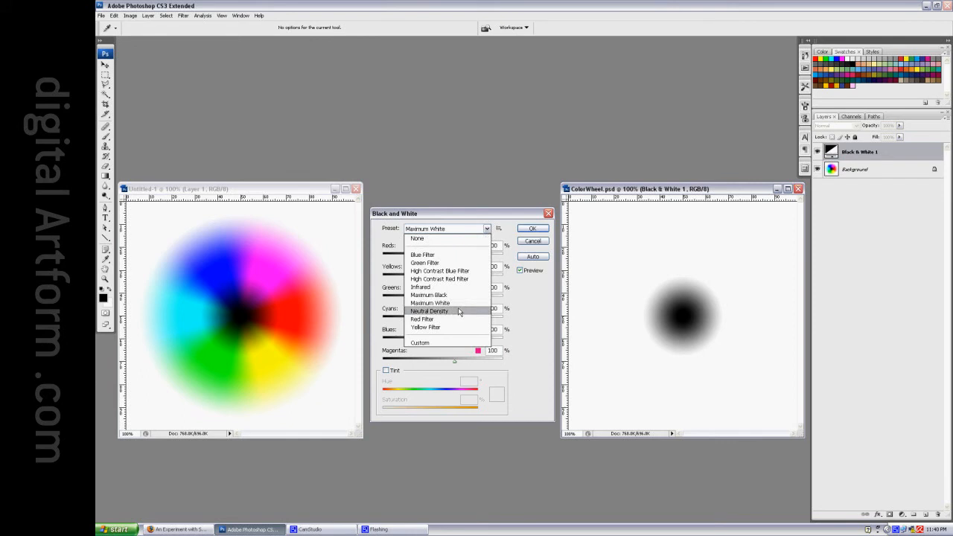
click(431, 309)
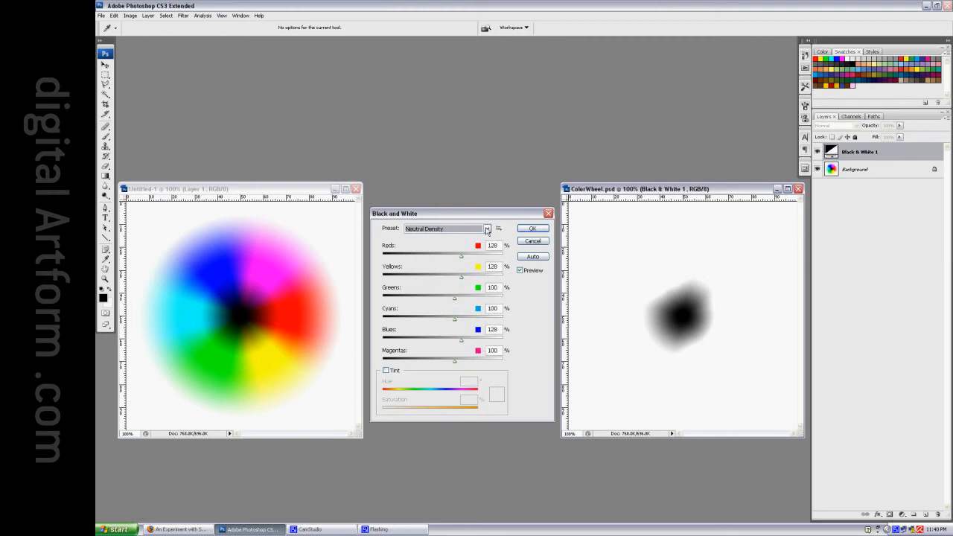
click(487, 228)
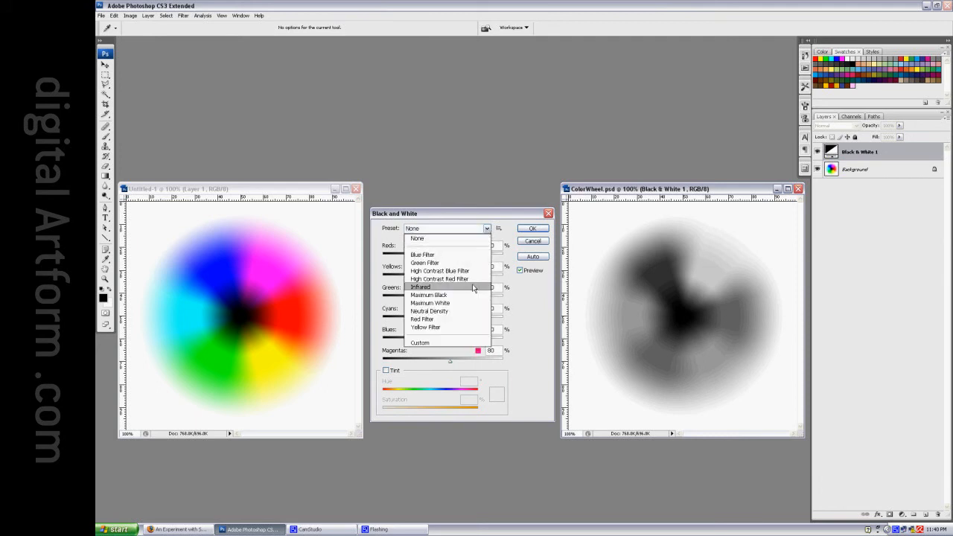
click(430, 311)
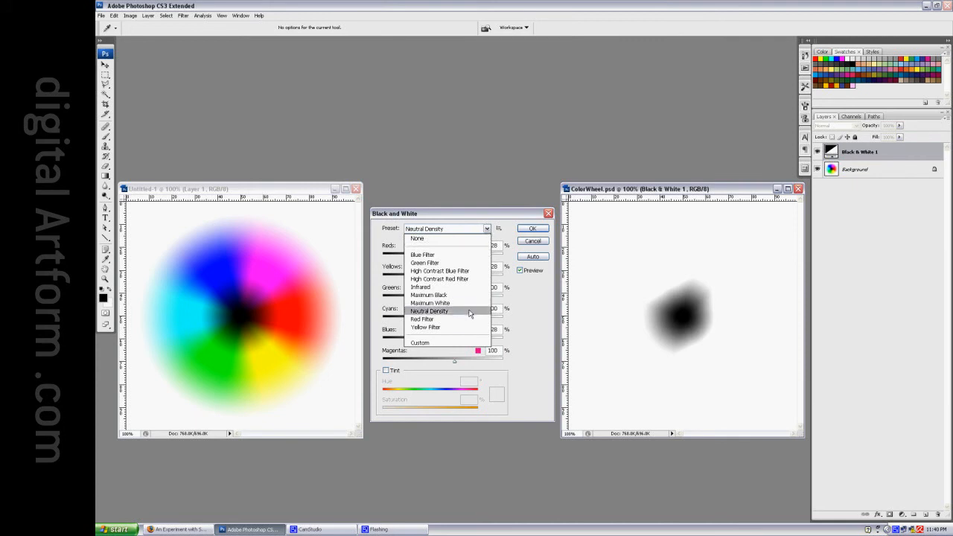
click(422, 319)
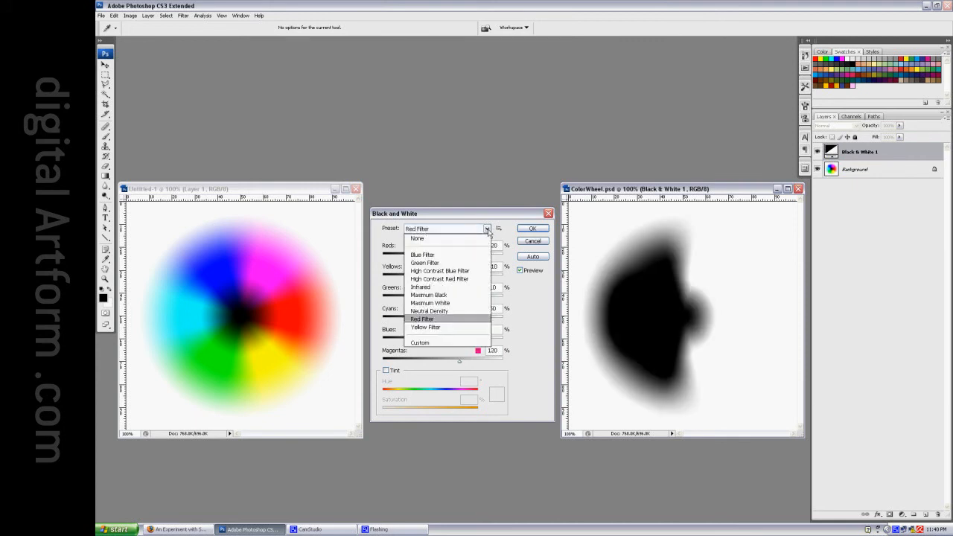
Preview the Yellow Filter preset, then switch to Maximum White
click(423, 328)
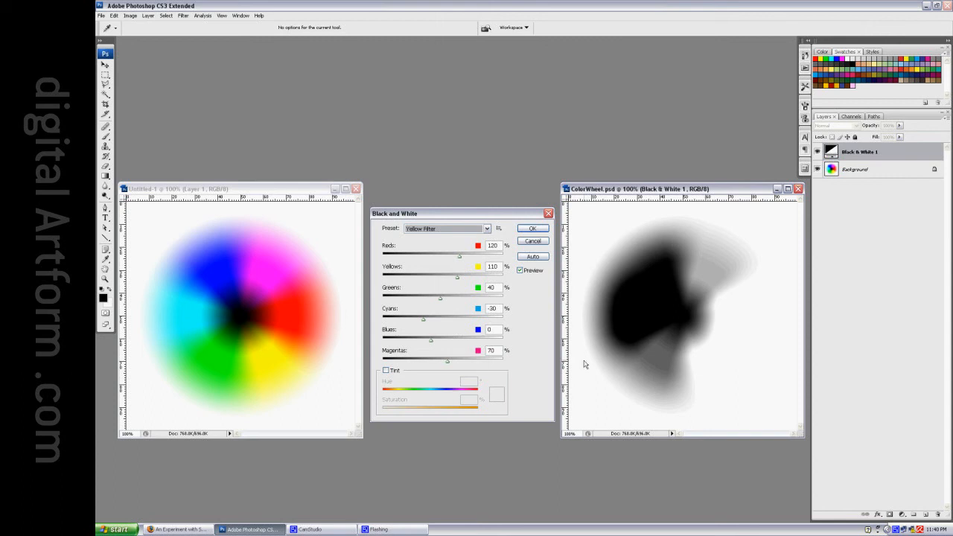
mouse_move(711, 323)
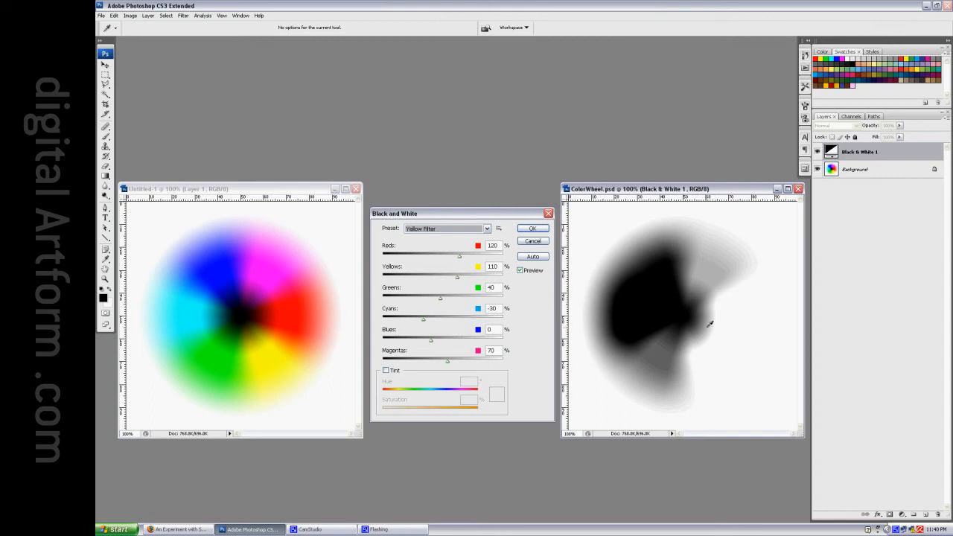
mouse_move(533, 240)
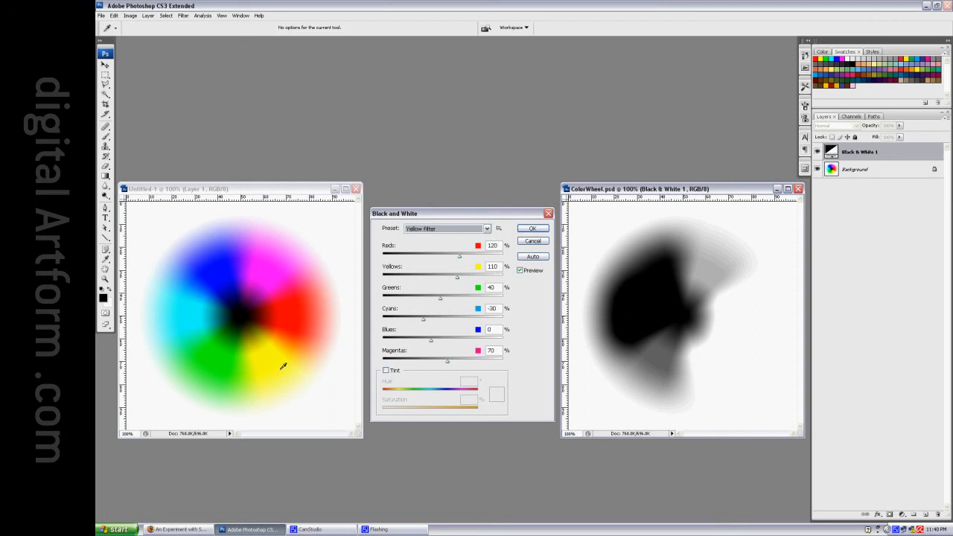
mouse_move(225, 353)
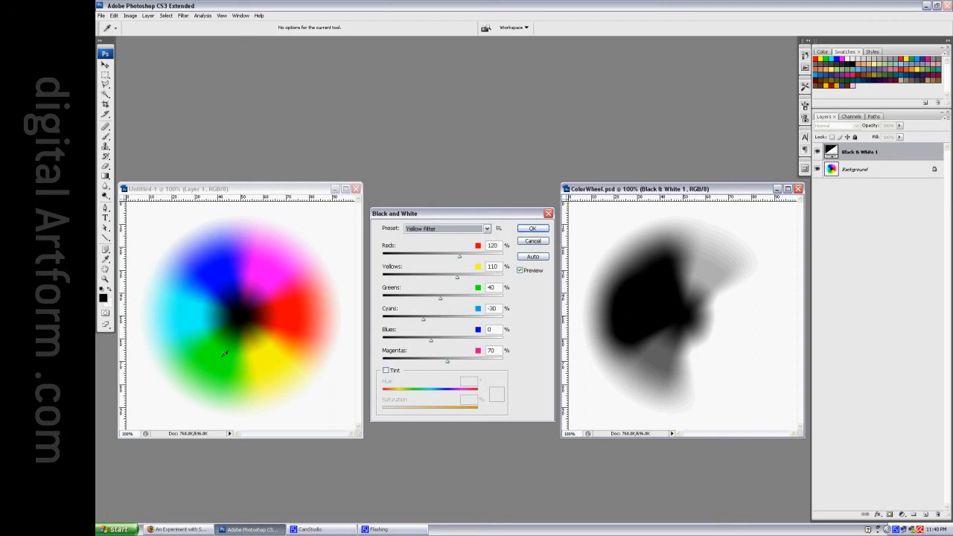
mouse_move(430, 319)
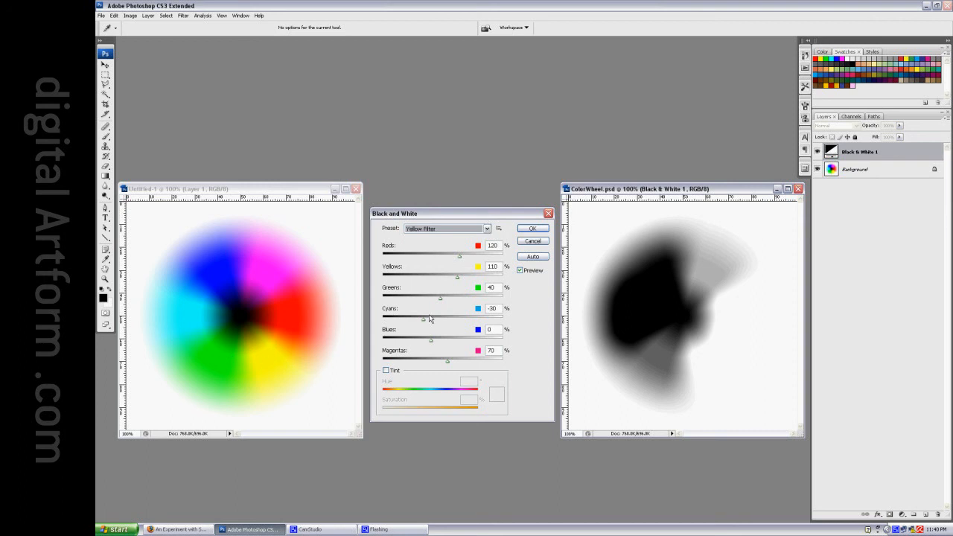
click(488, 229)
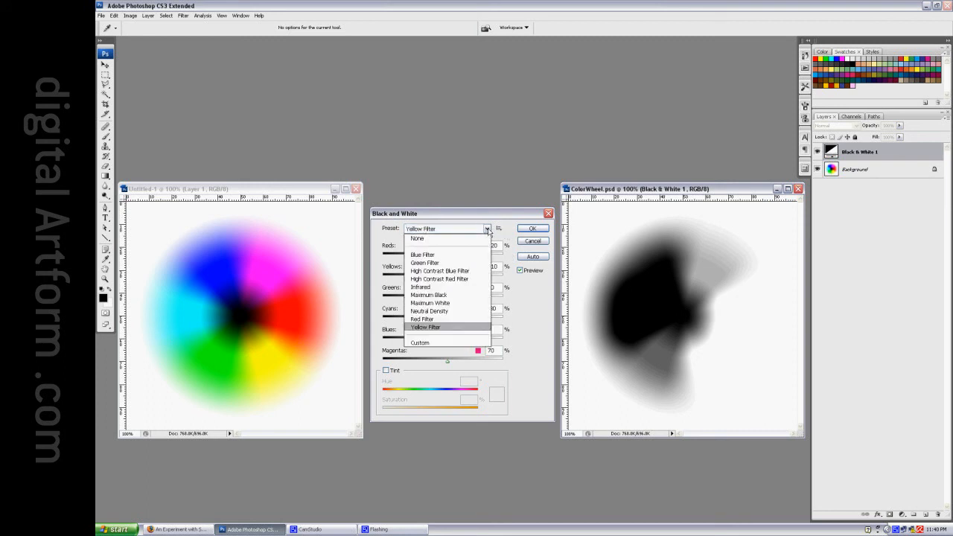
click(430, 303)
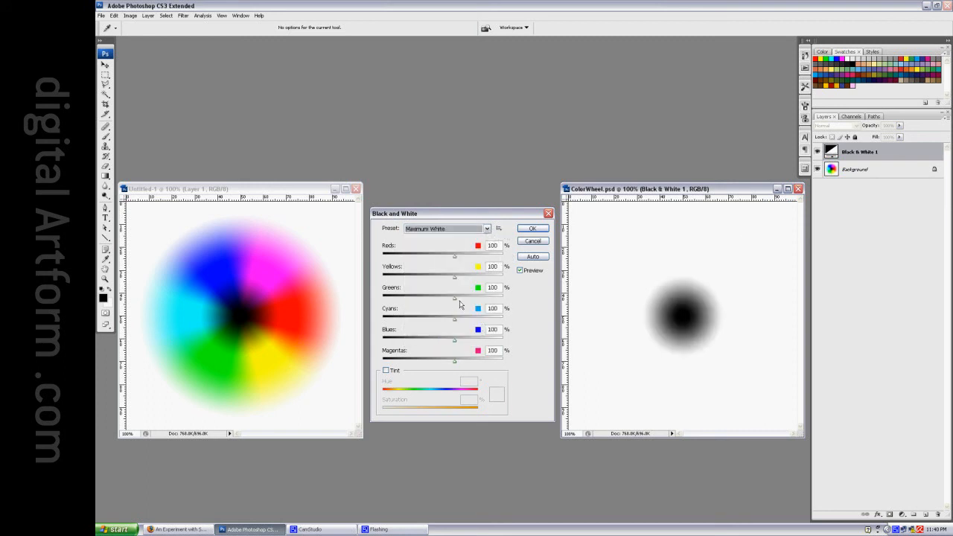
Push the Greens weighting above 100%, then settle it at 99% as Custom
drag(455, 296, 471, 296)
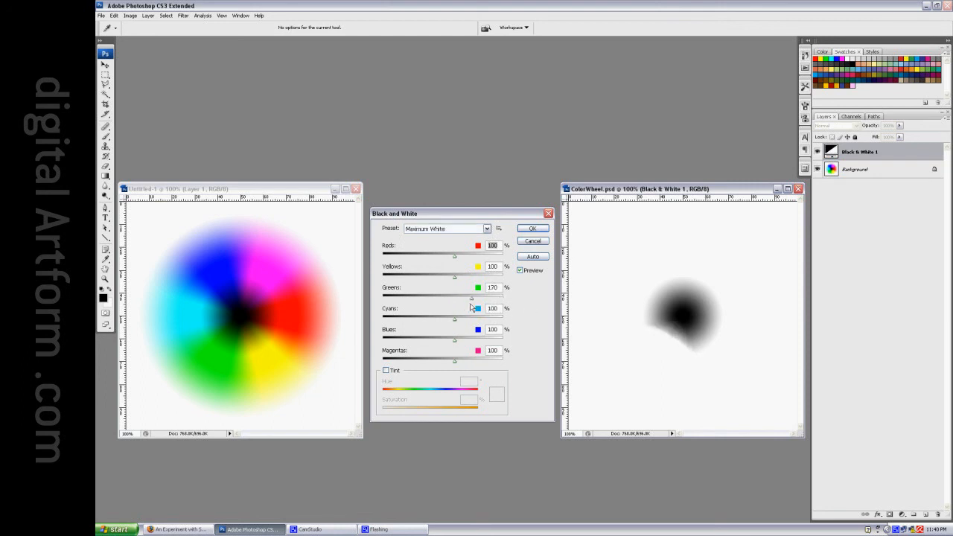
drag(472, 295, 412, 295)
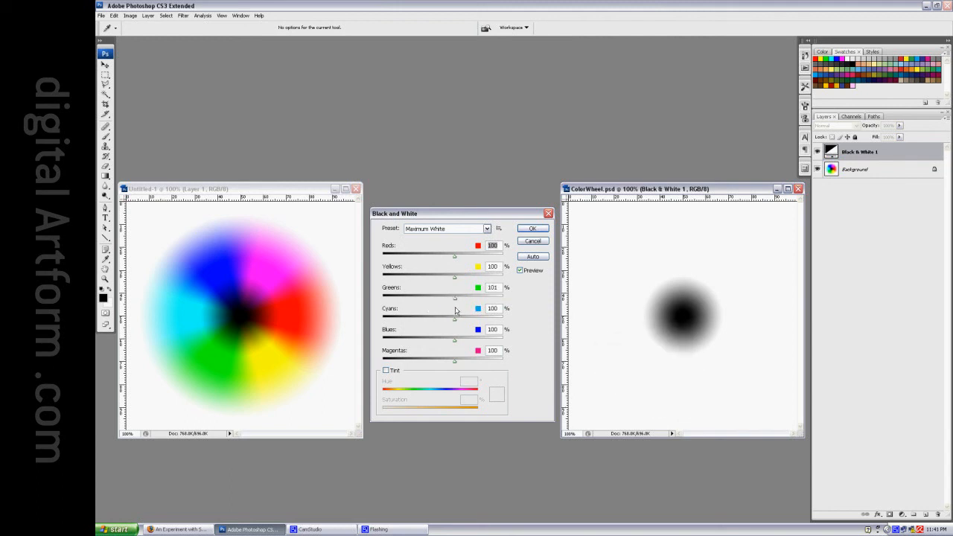
drag(456, 297, 454, 298)
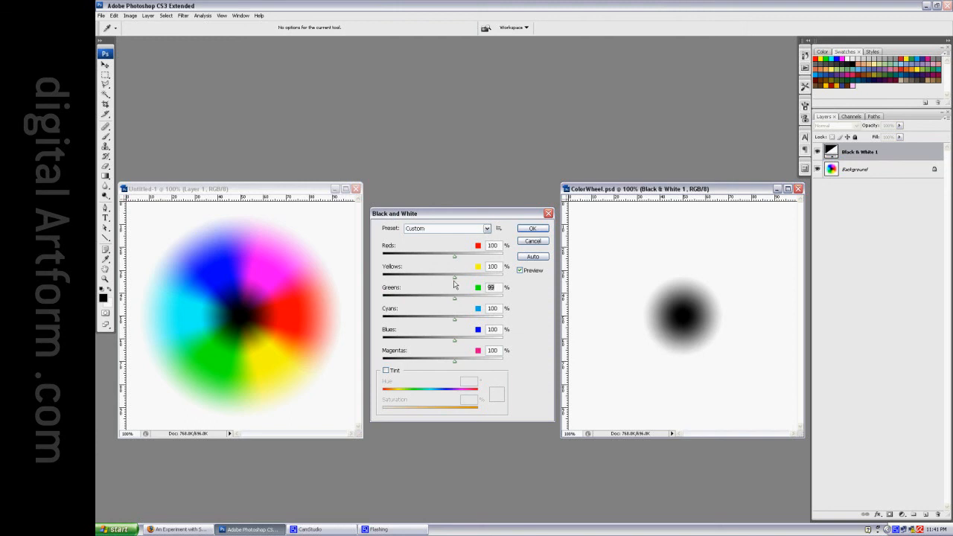